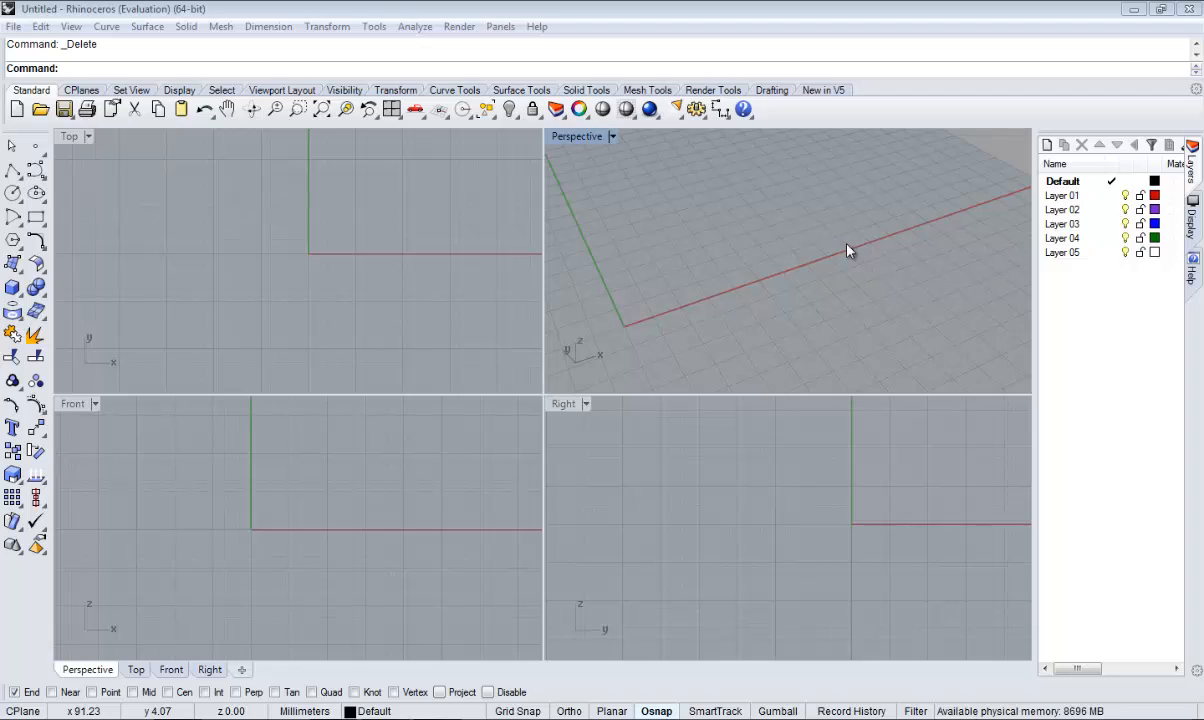
mouse_move(844, 248)
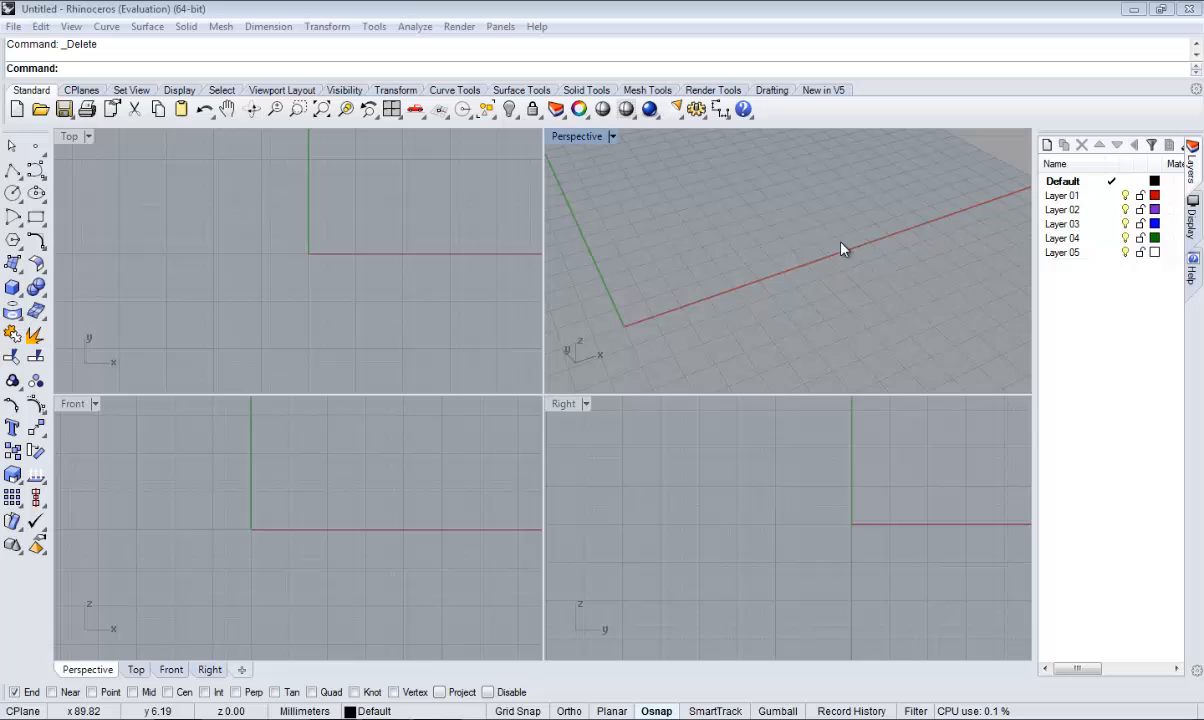
mouse_move(452, 248)
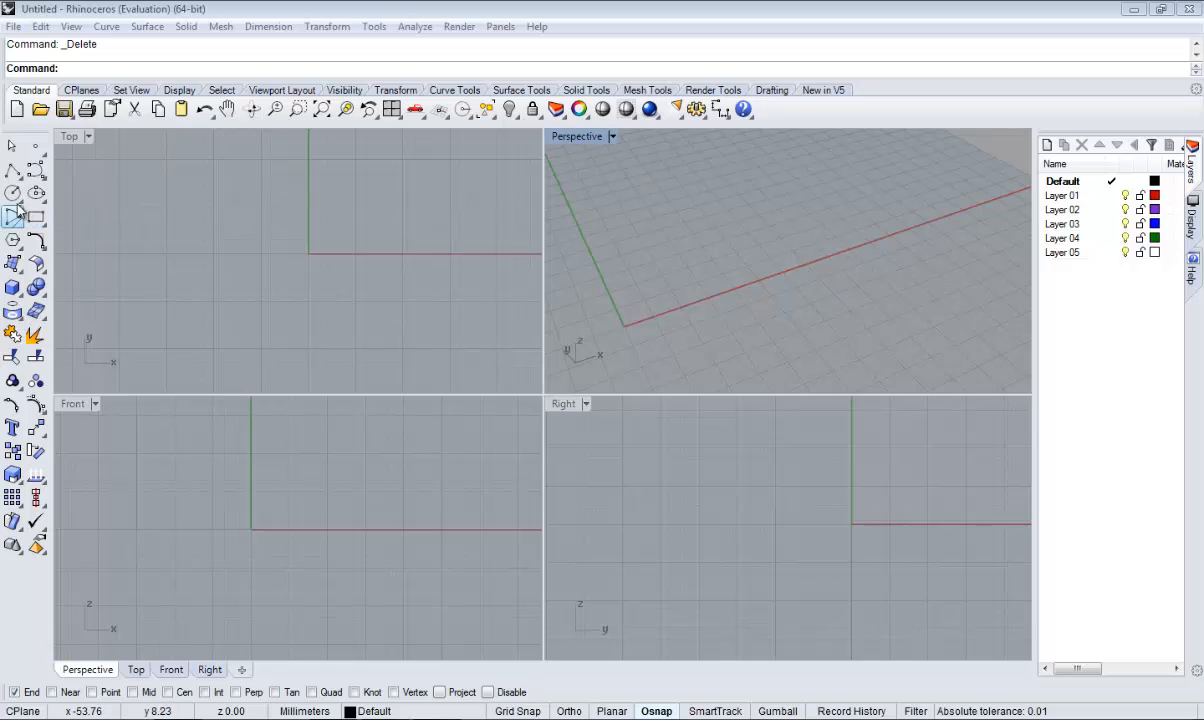
mouse_move(14, 192)
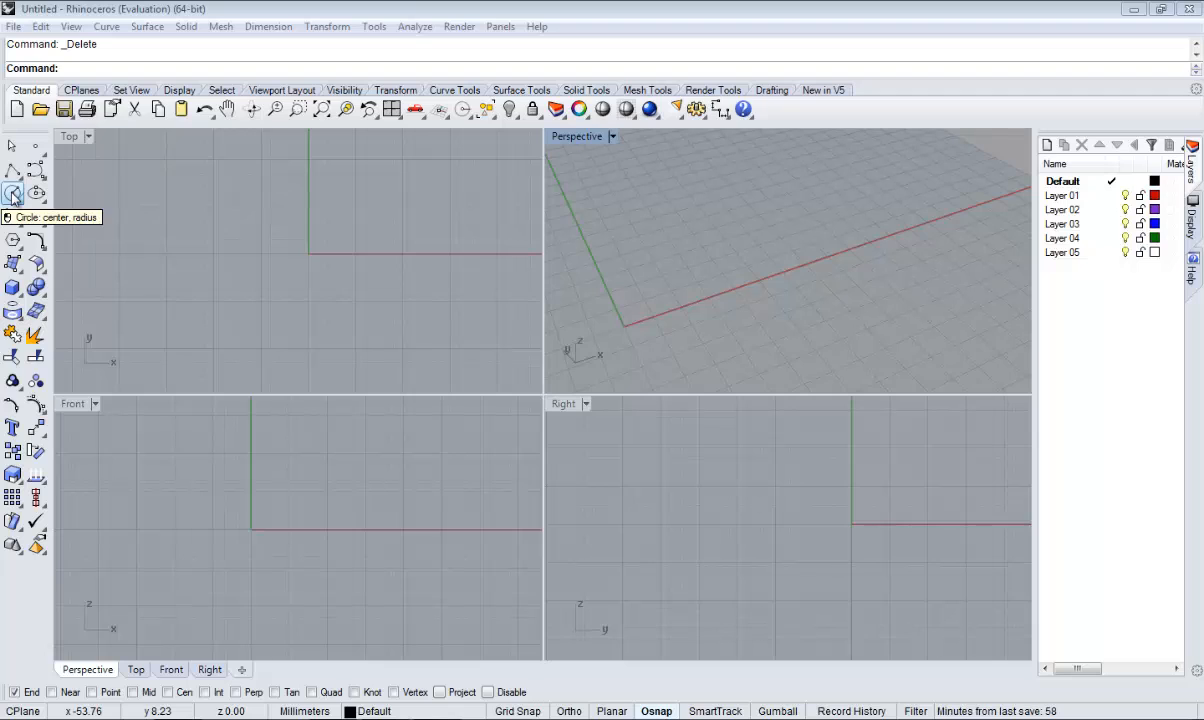
- Draw a circle of diameter 20 centred at the world origin in the Top view
left_click(12, 192)
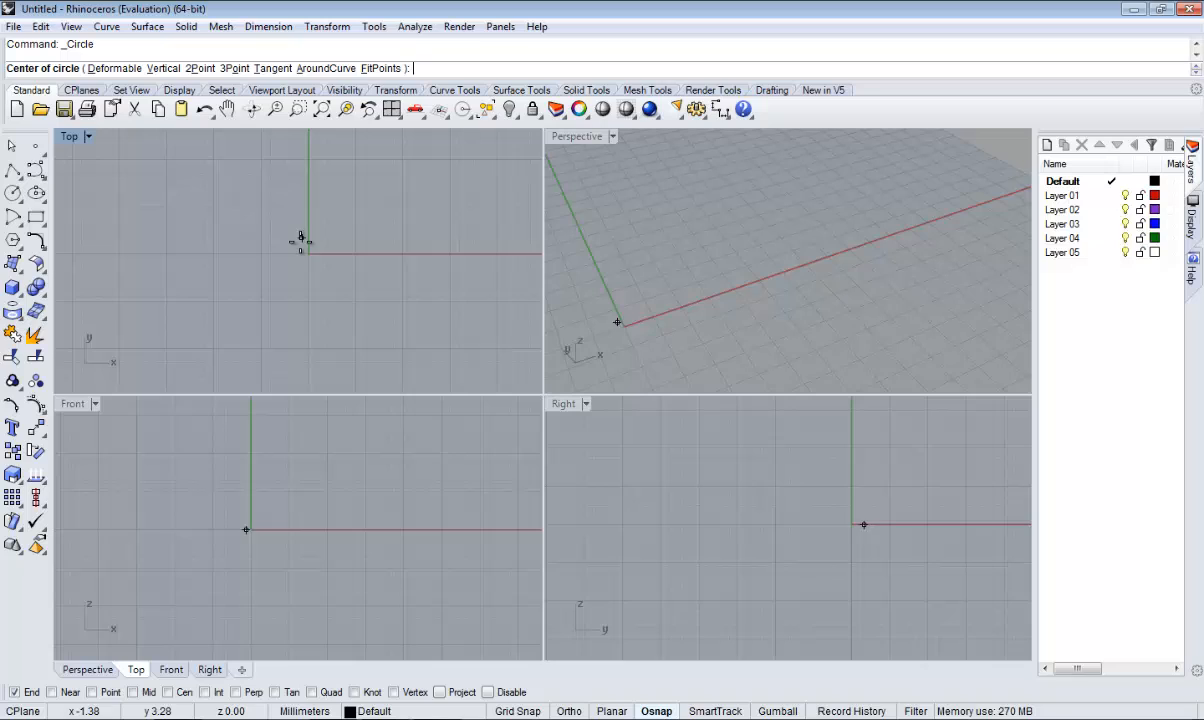
mouse_move(296, 250)
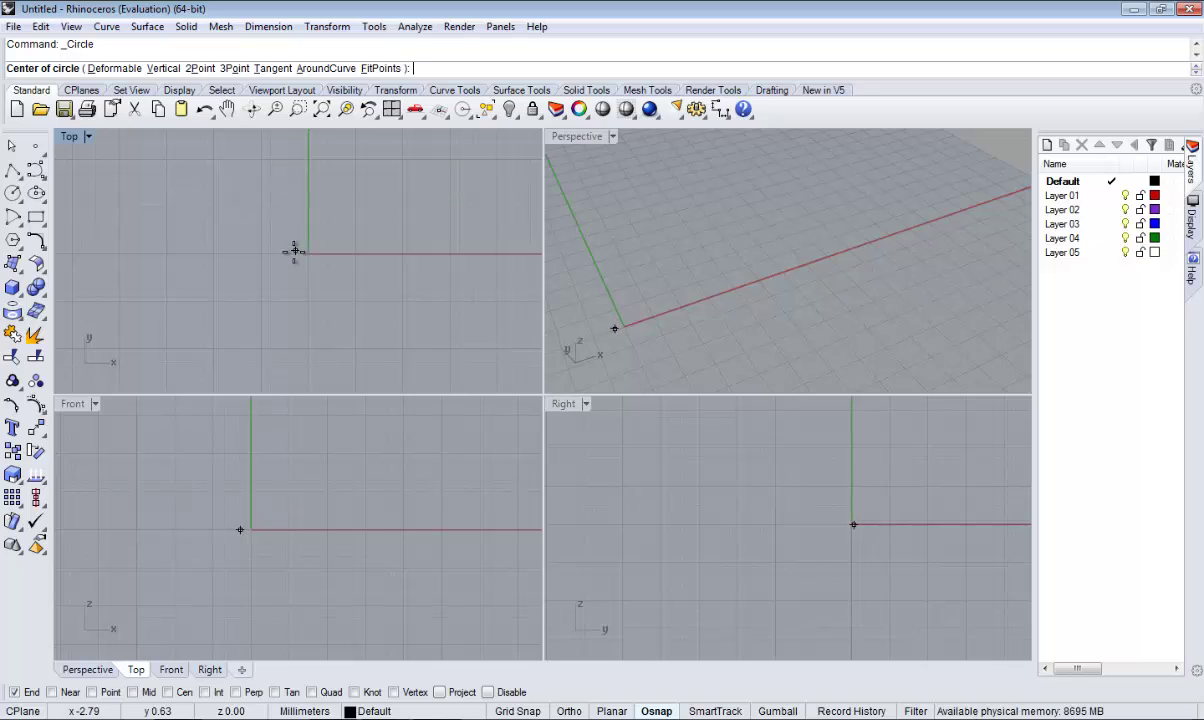
mouse_move(296, 252)
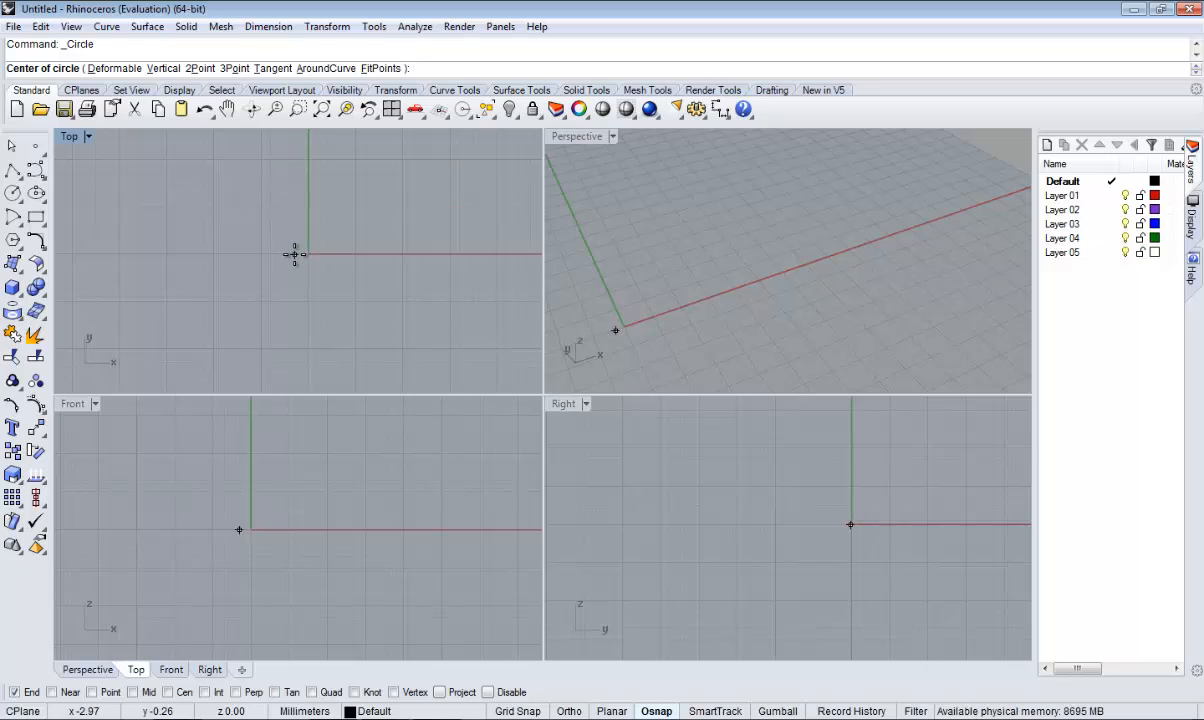
left_click(292, 254)
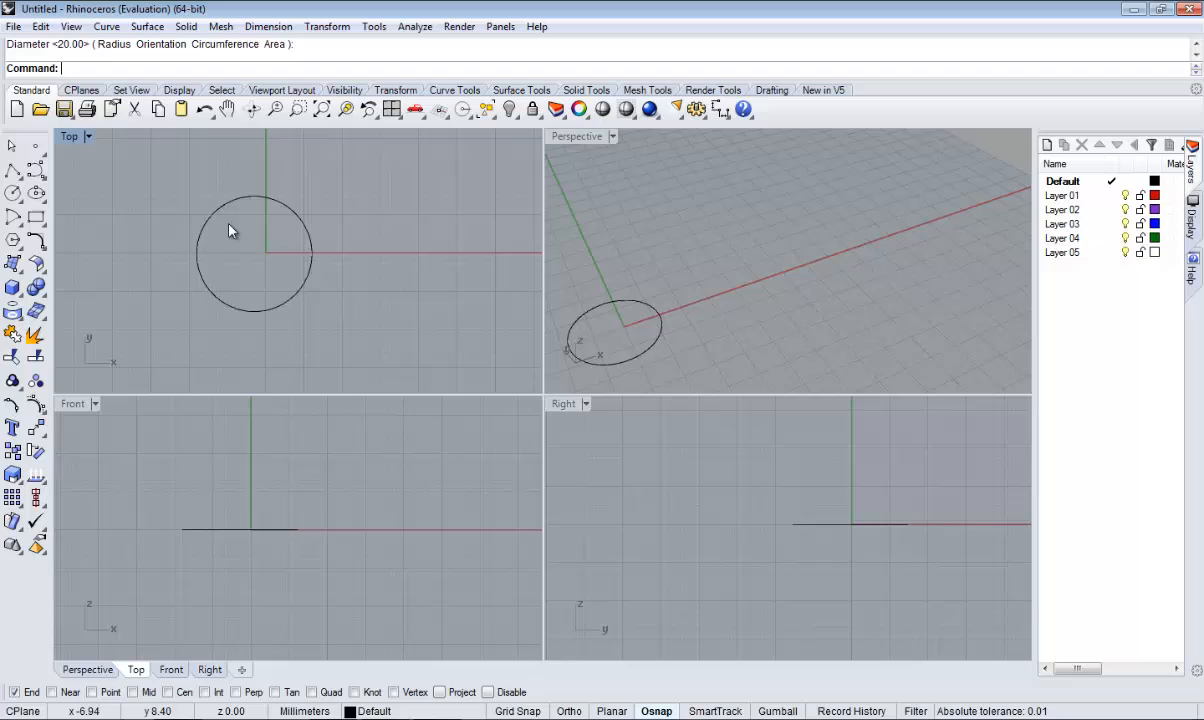
mouse_move(36, 192)
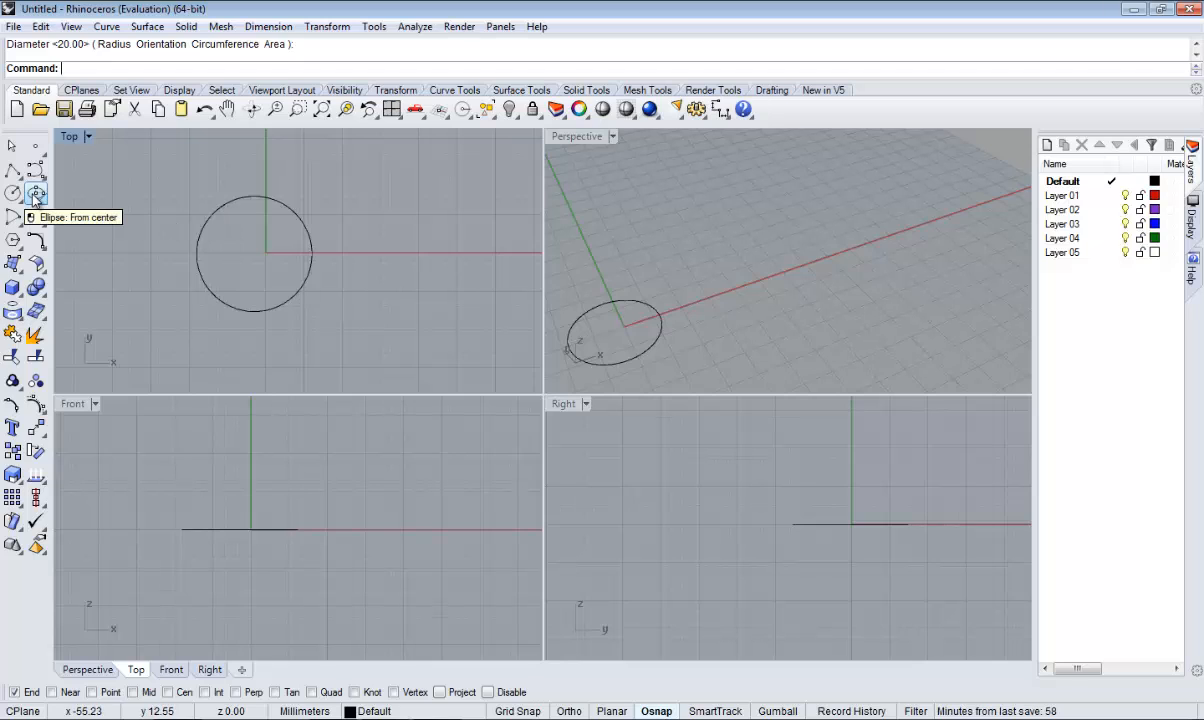
- Draw a wide horizontal ellipse from its centre, overlapping the circle
left_click(36, 192)
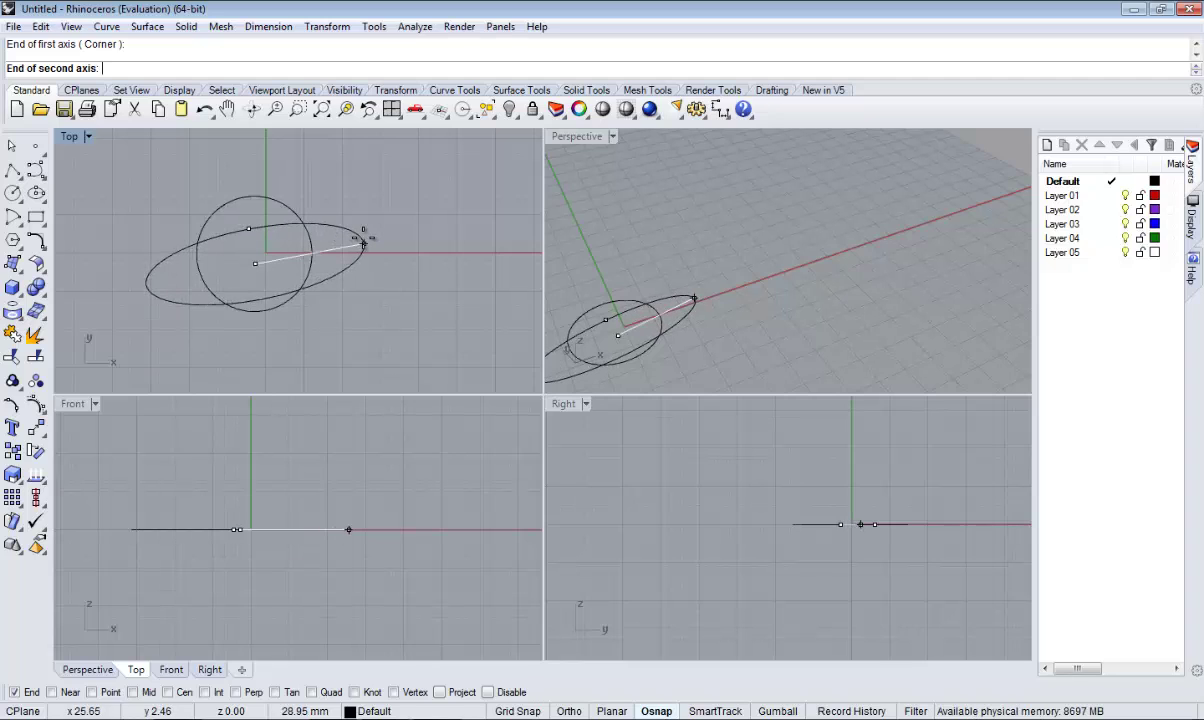
left_click(364, 248)
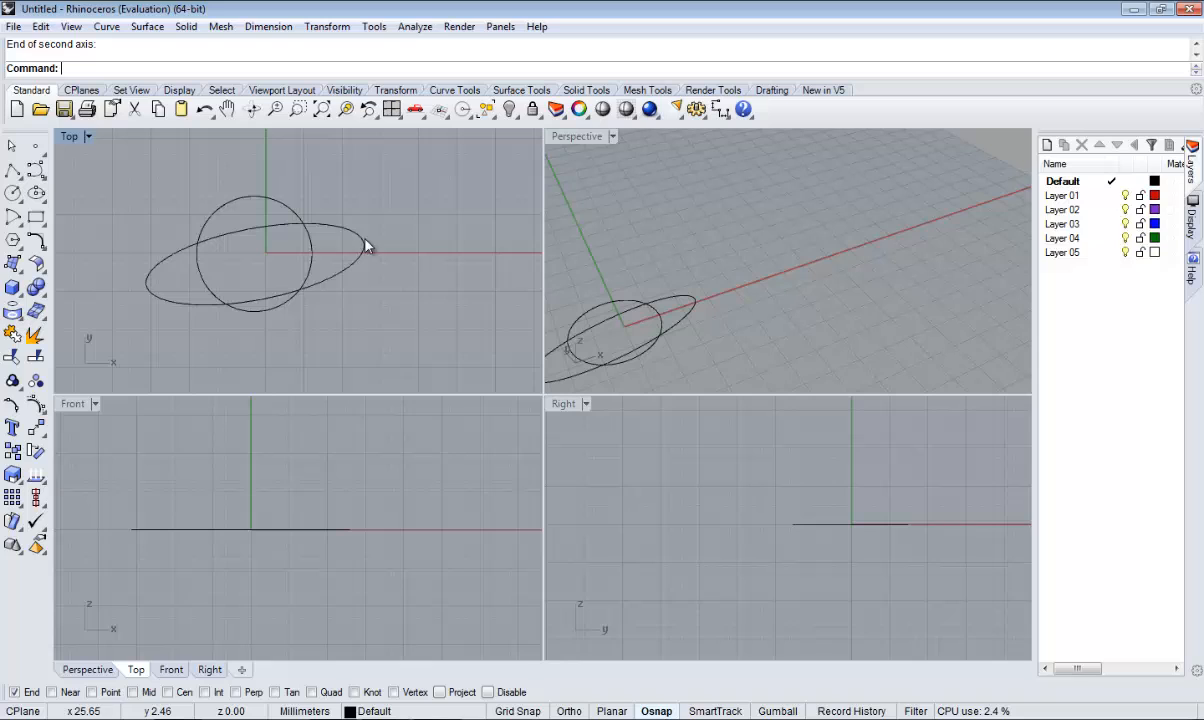
mouse_move(36, 218)
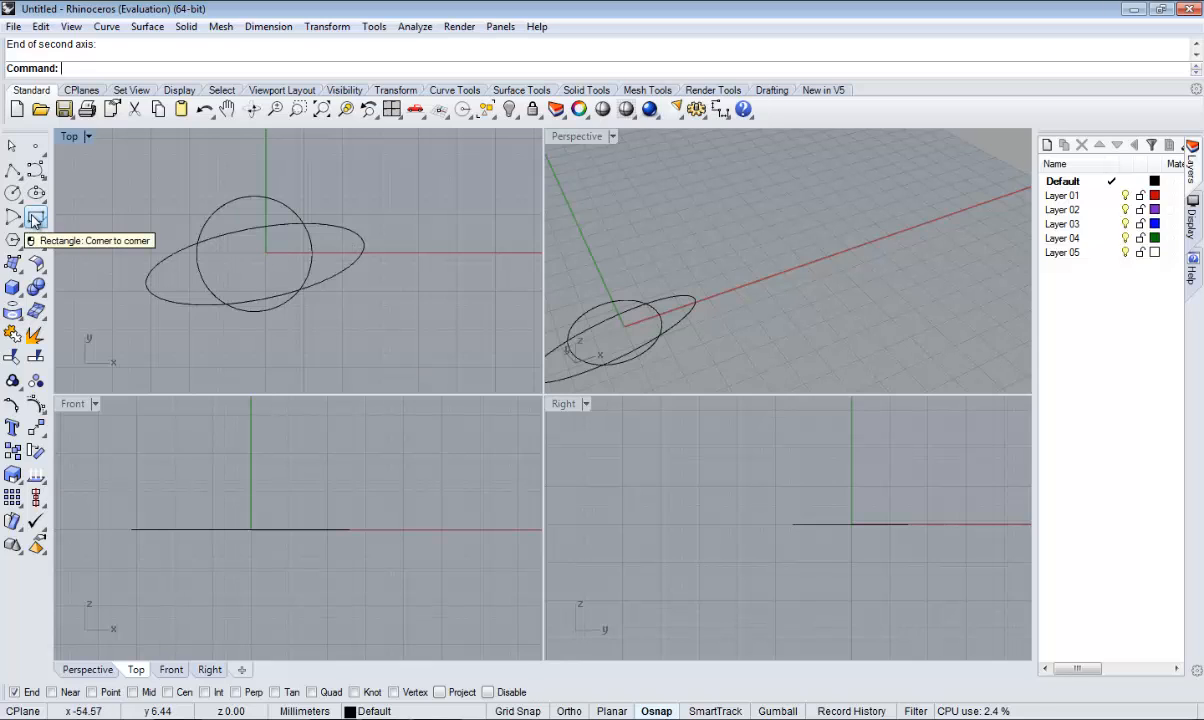
- Draw a tall, narrow corner-to-corner rectangle crossing the circle and ellipse
left_click(36, 218)
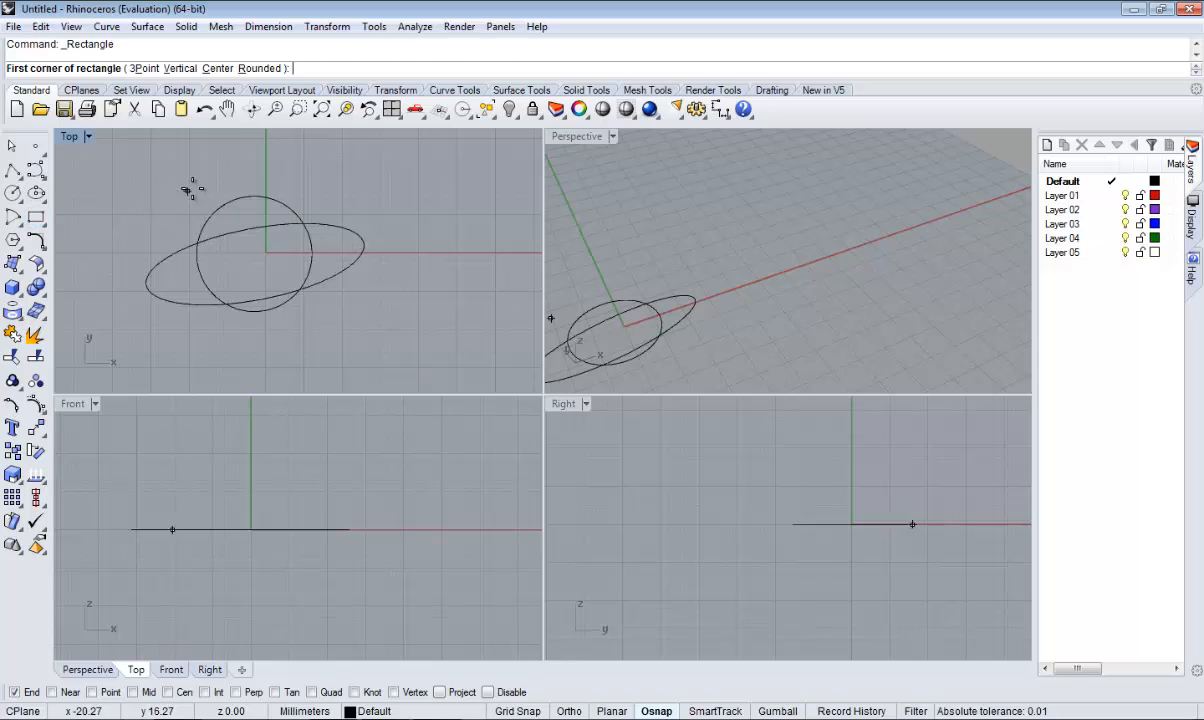
left_click(220, 176)
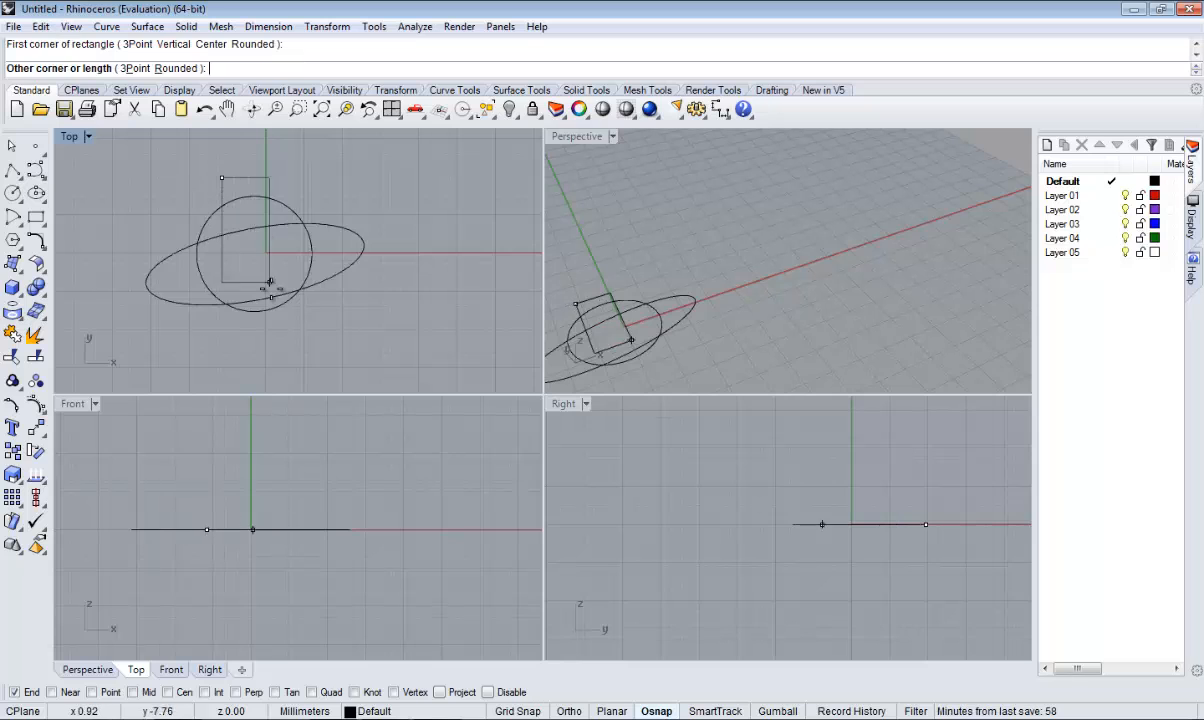
left_click(280, 336)
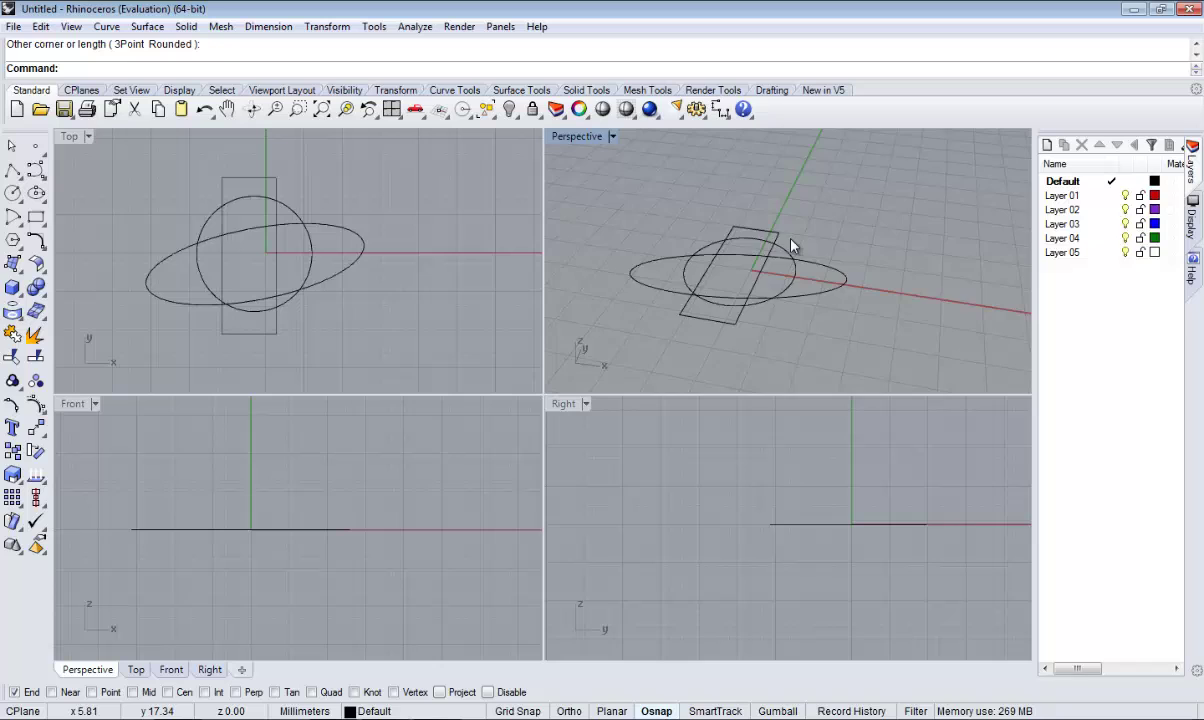
left_click(750, 230)
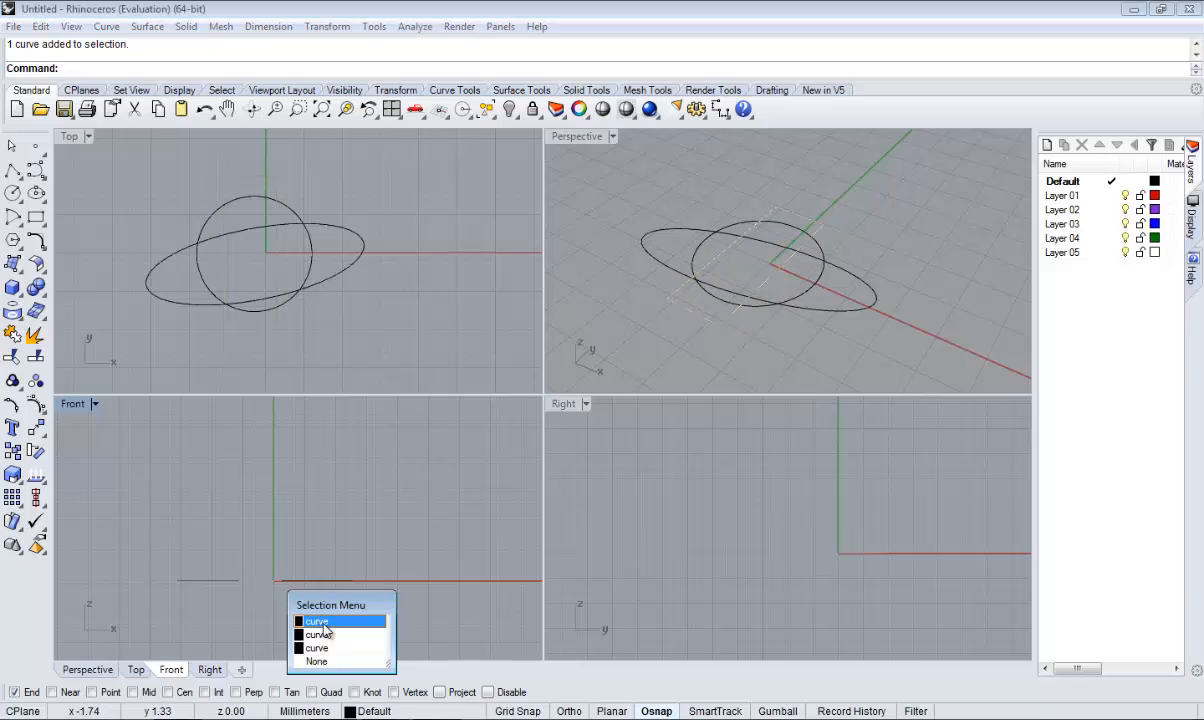
- Raise the rectangle above the ground in the Front view, undoing an accidental lift of the circle
left_click(316, 620)
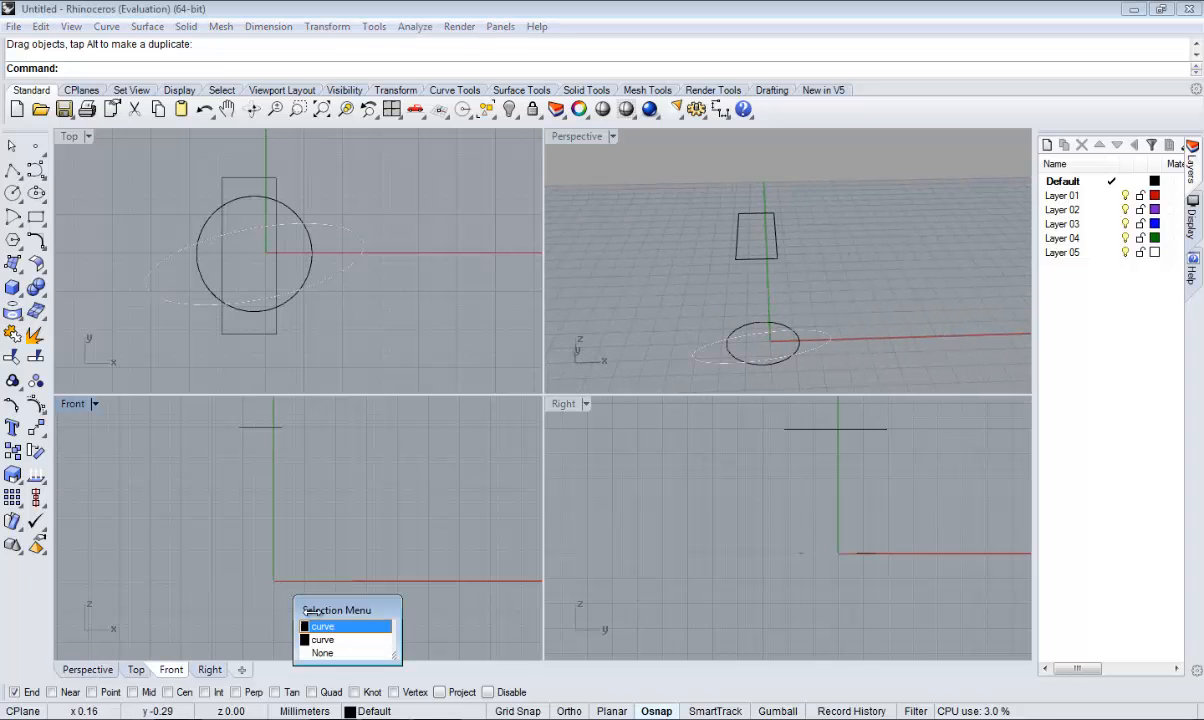
left_click(324, 624)
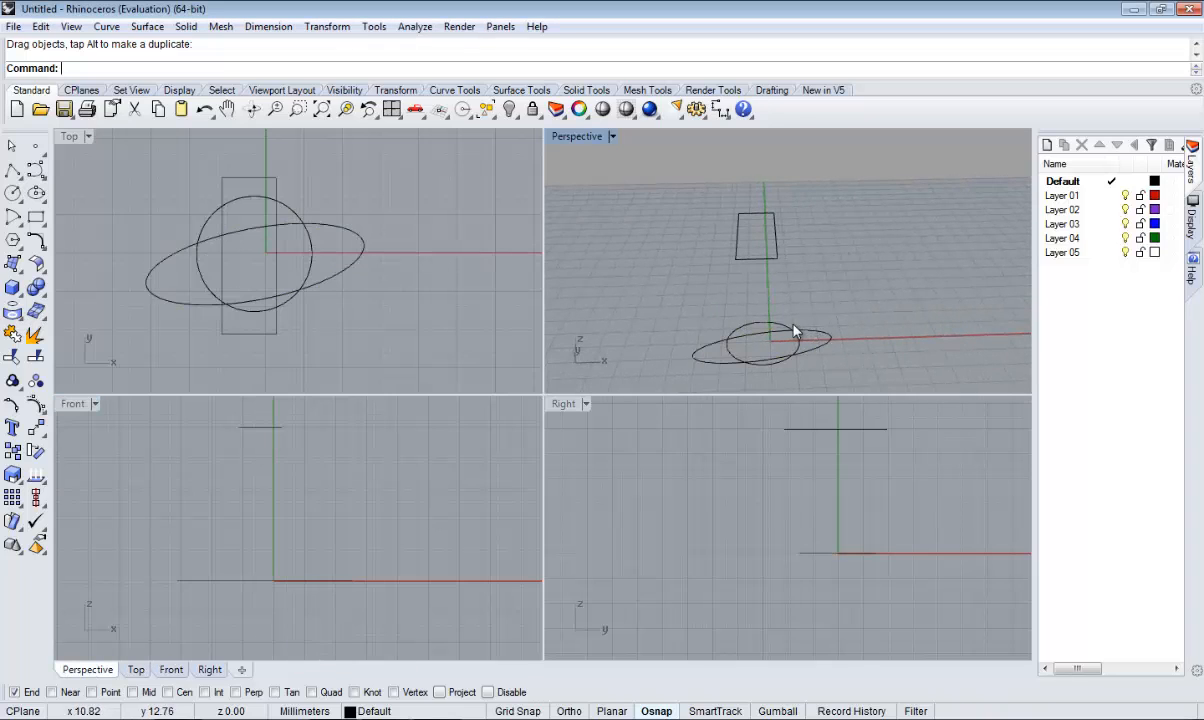
left_click(268, 592)
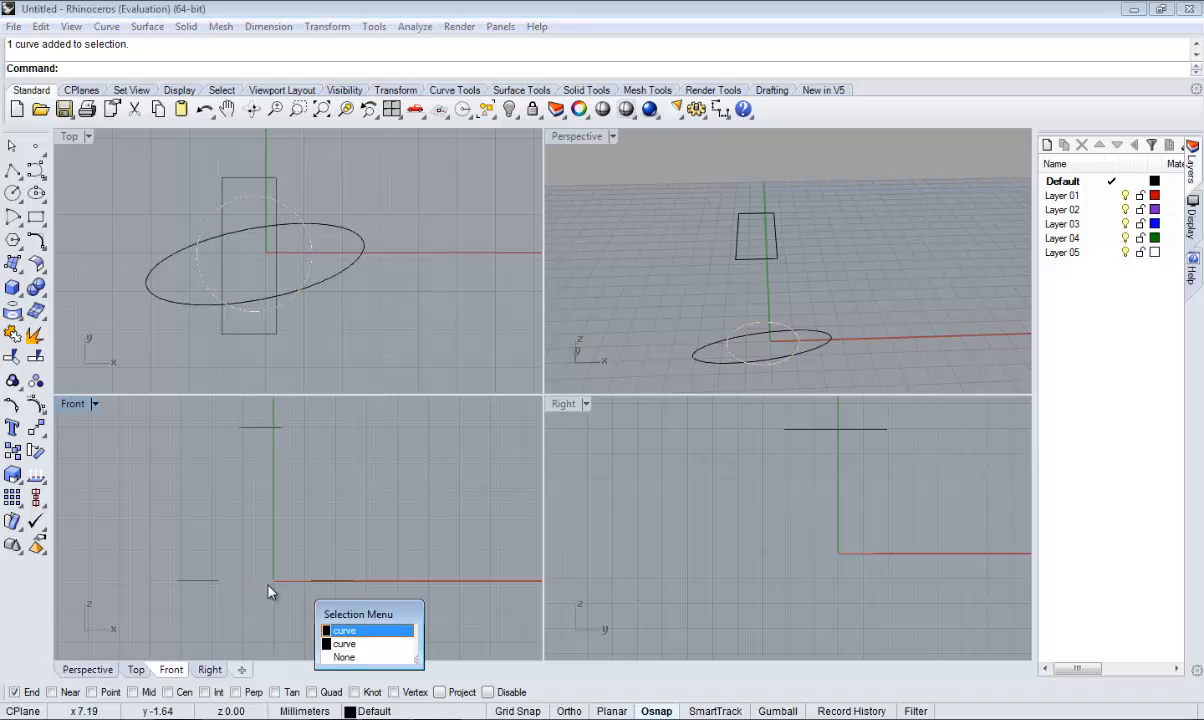
left_click(344, 630)
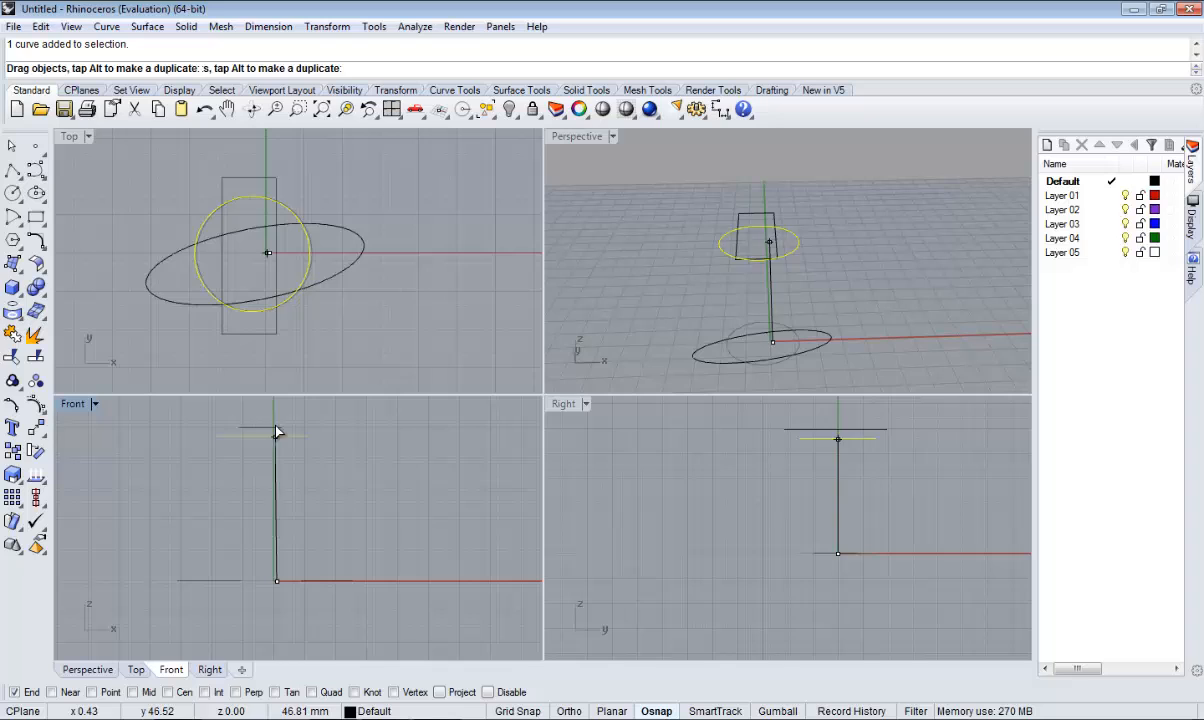
left_click_drag(278, 430, 278, 504)
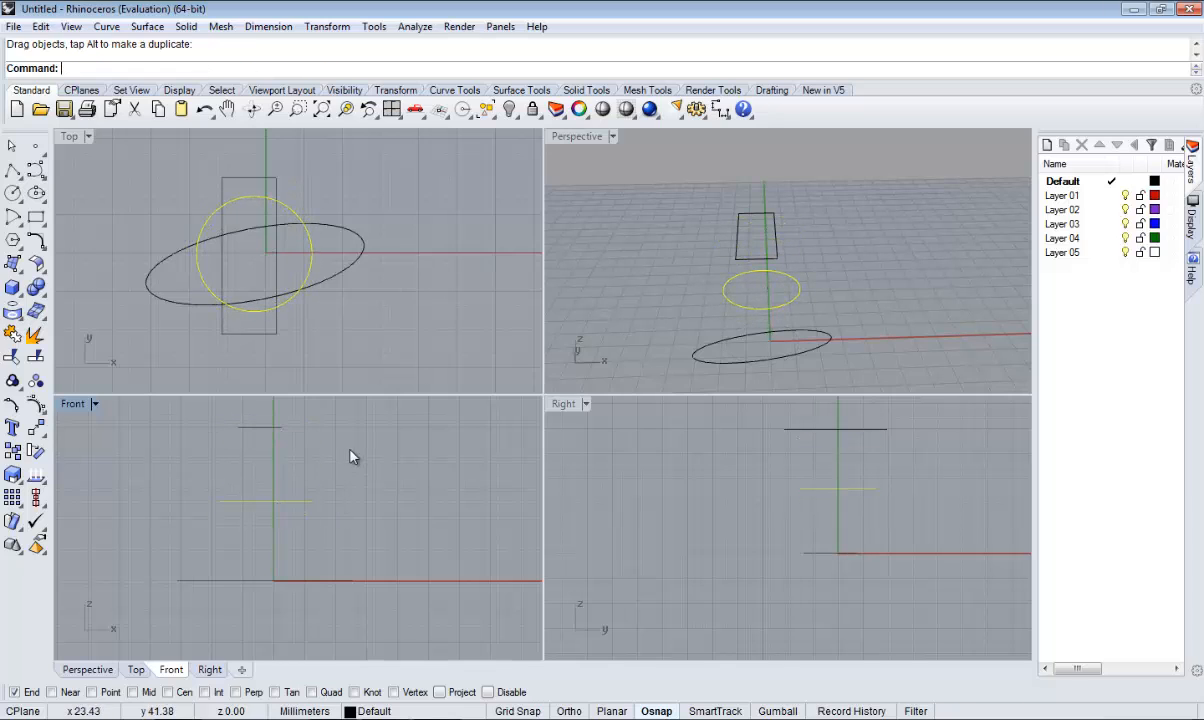
key("ctrl+z")
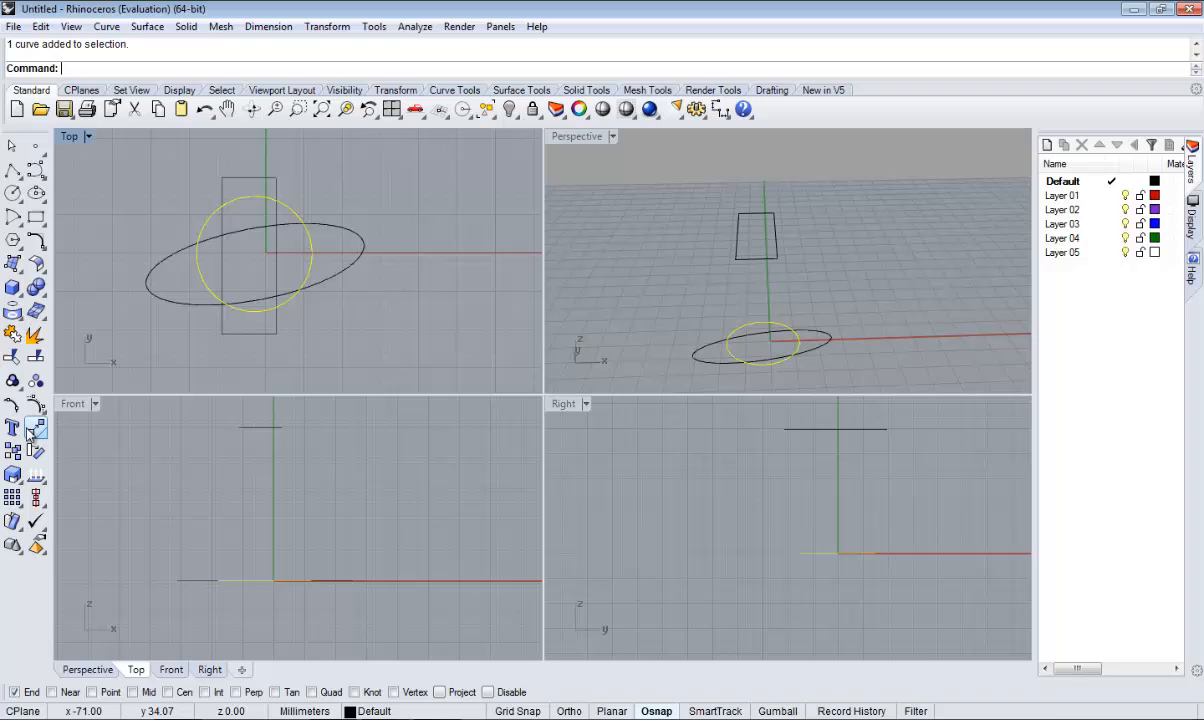
mouse_move(36, 428)
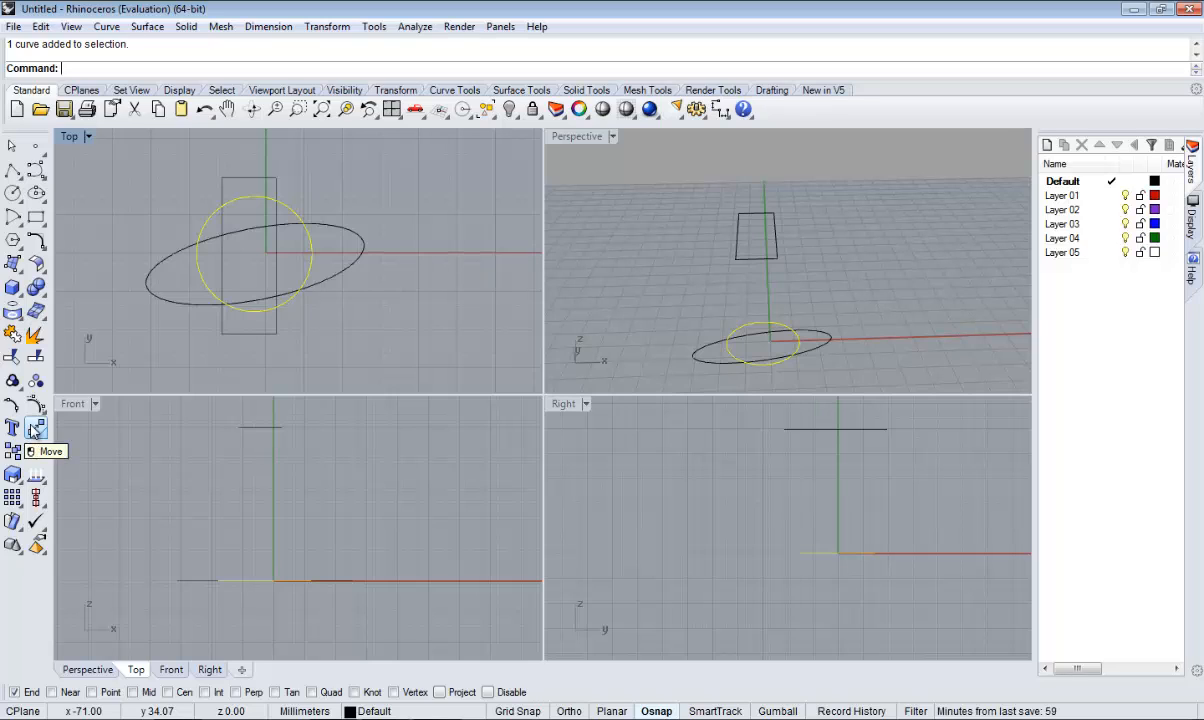
- Move the circle in the Front view to a height between the ellipse and the rectangle
left_click(12, 428)
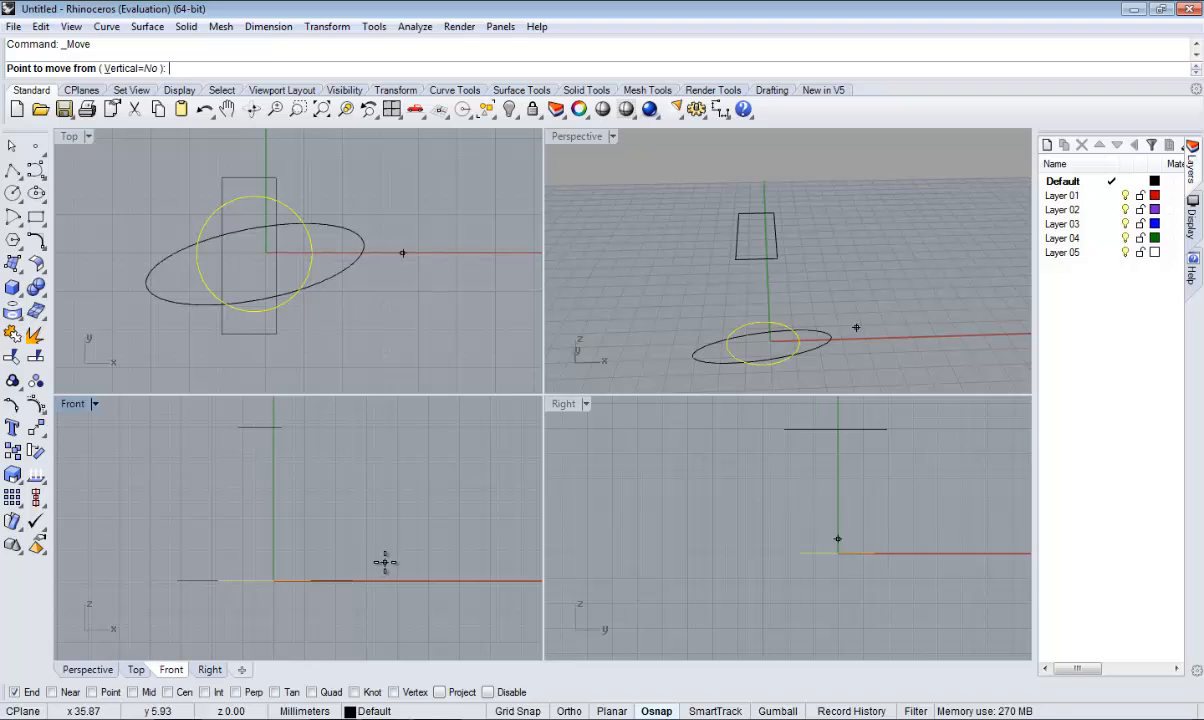
mouse_move(398, 552)
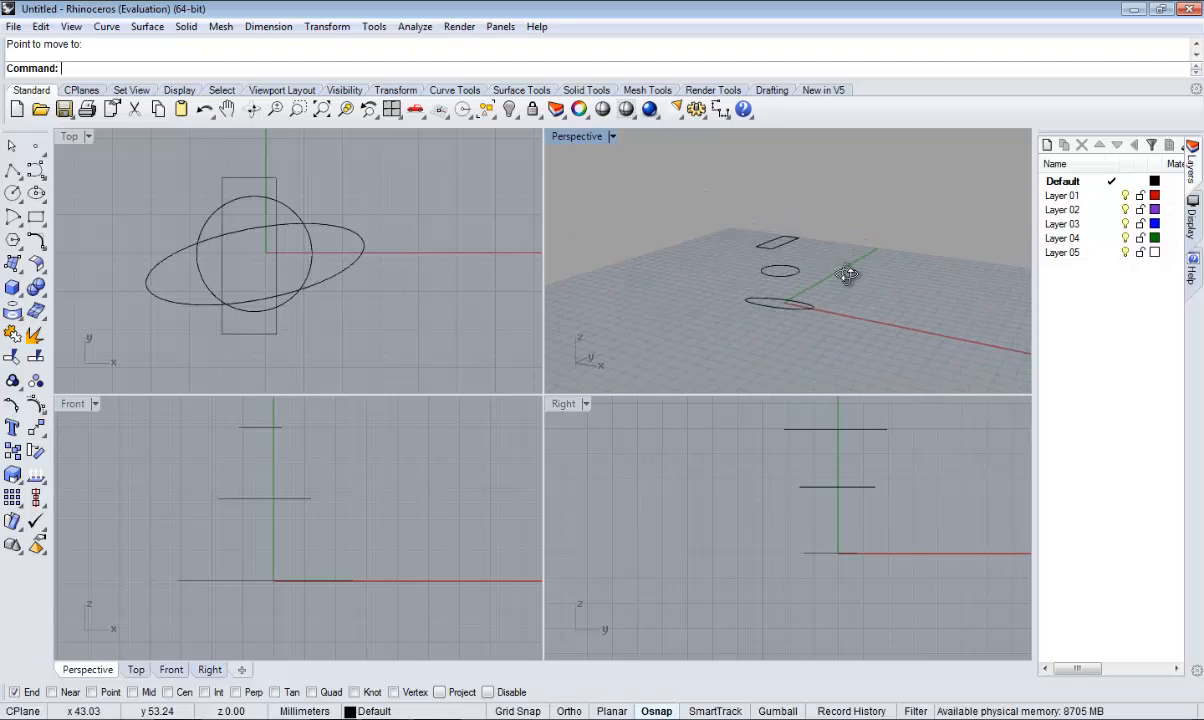
left_click(310, 500)
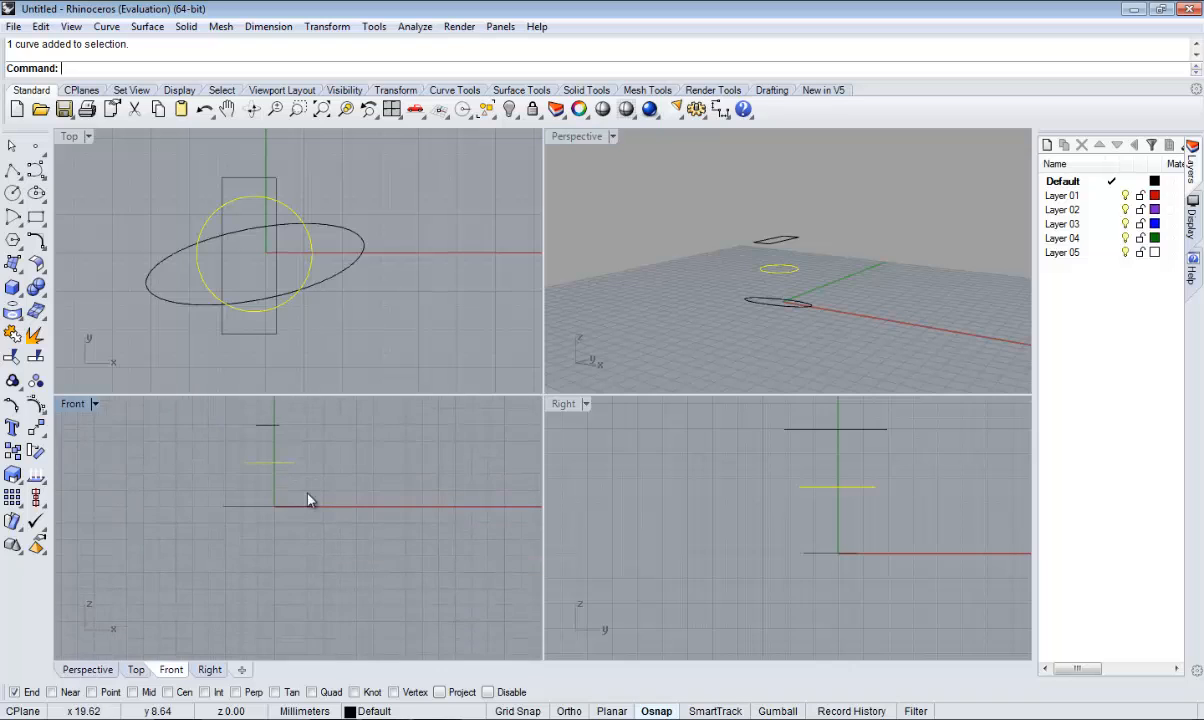
mouse_move(168, 456)
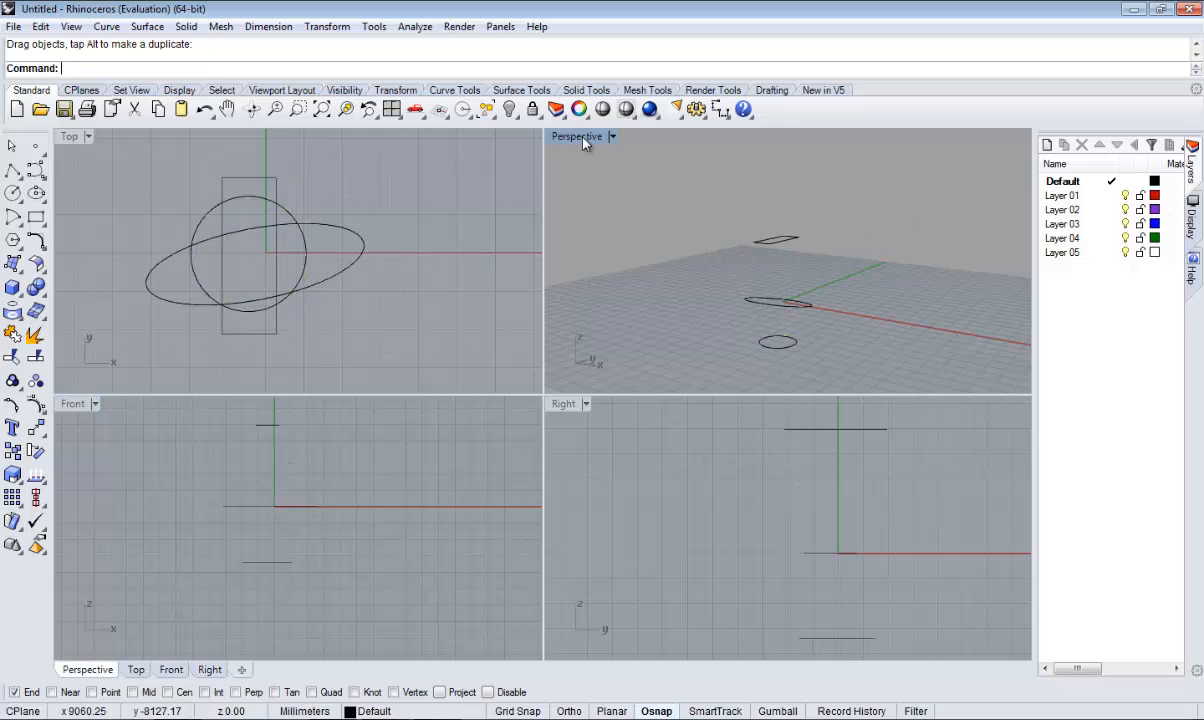
mouse_move(570, 144)
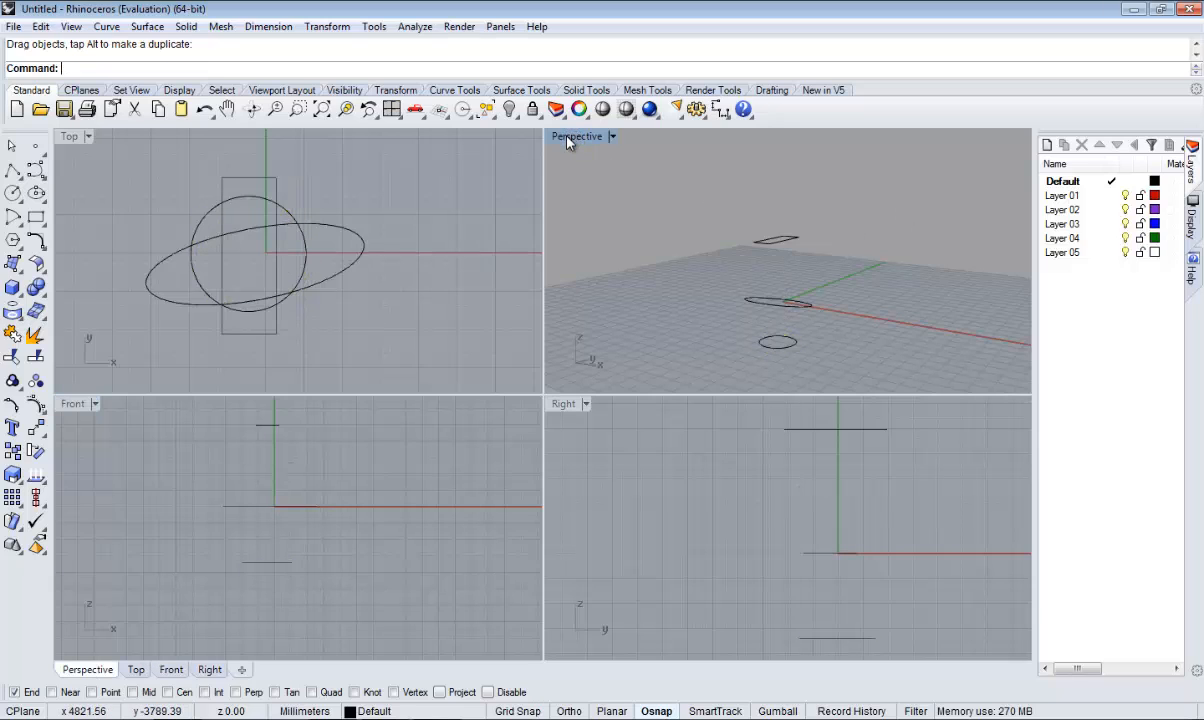
- Maximize the Perspective viewport and orbit to inspect the three stacked curves
double_click(576, 136)
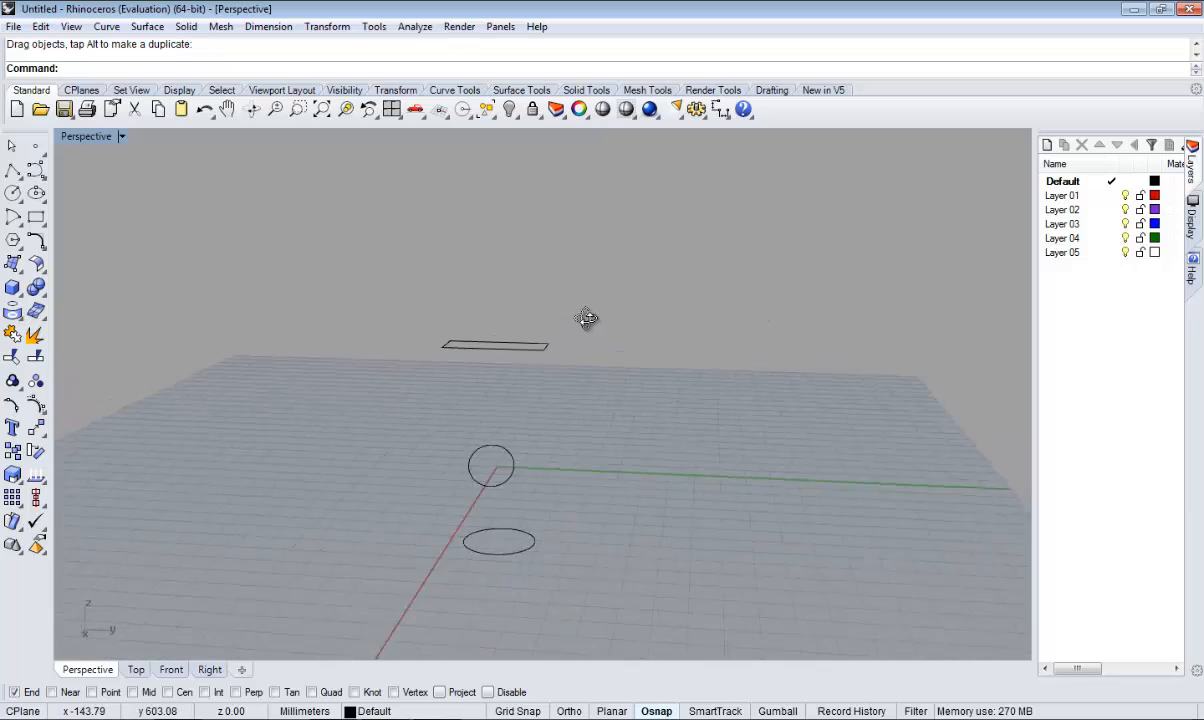
left_click_drag(586, 318, 568, 360)
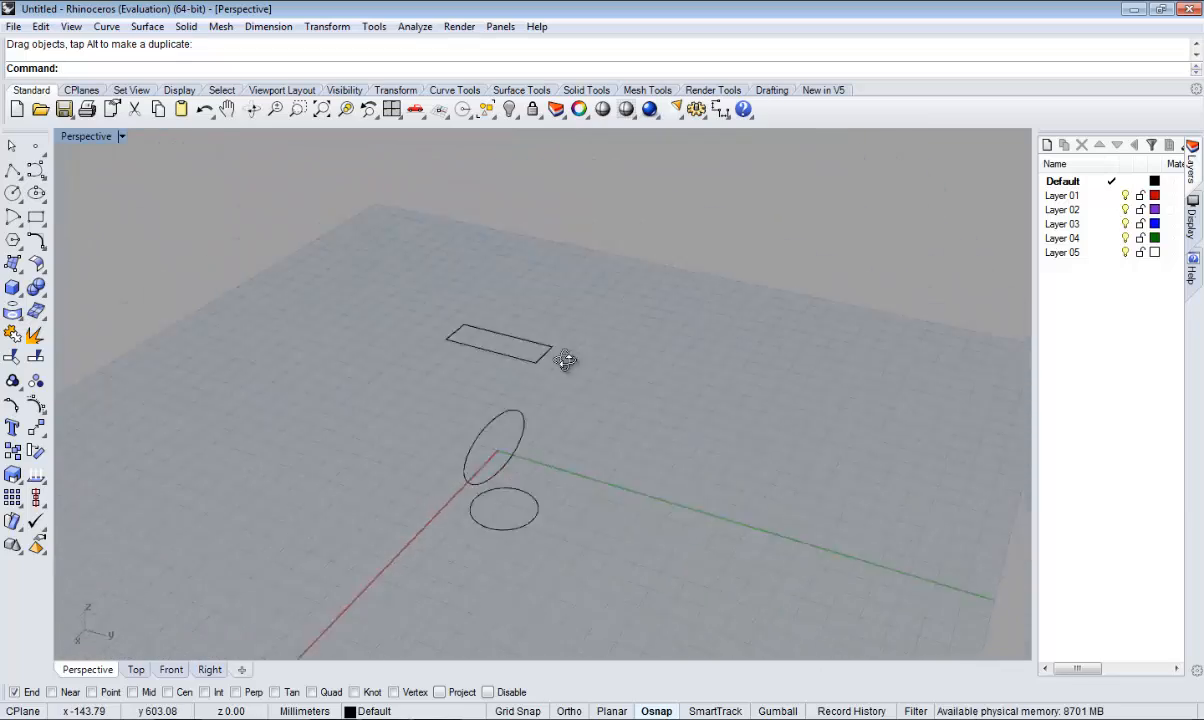
left_click_drag(564, 360, 838, 364)
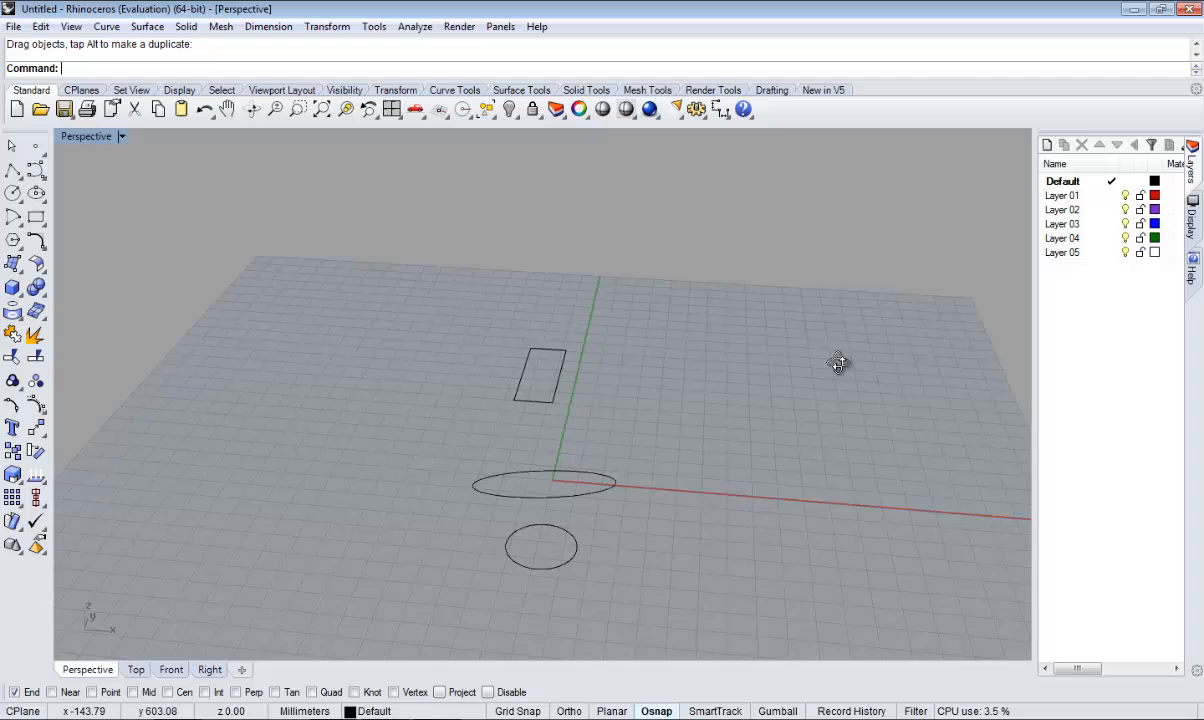
left_click_drag(838, 362, 736, 358)
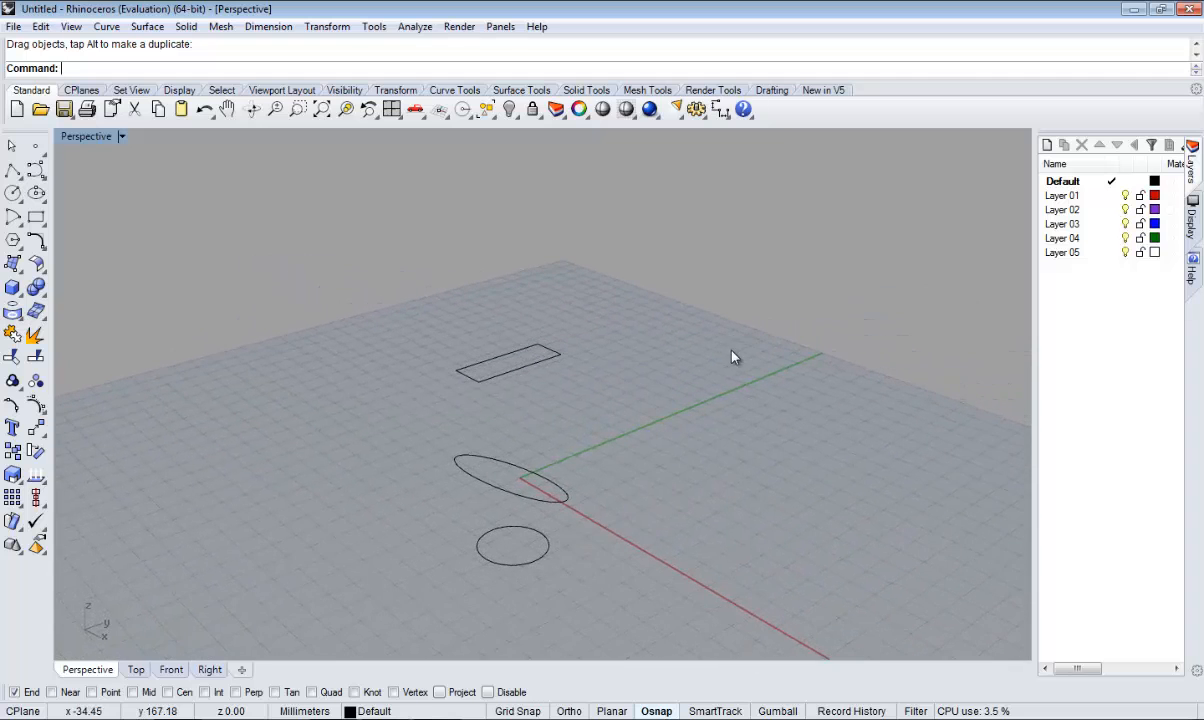
left_click_drag(736, 356, 620, 472)
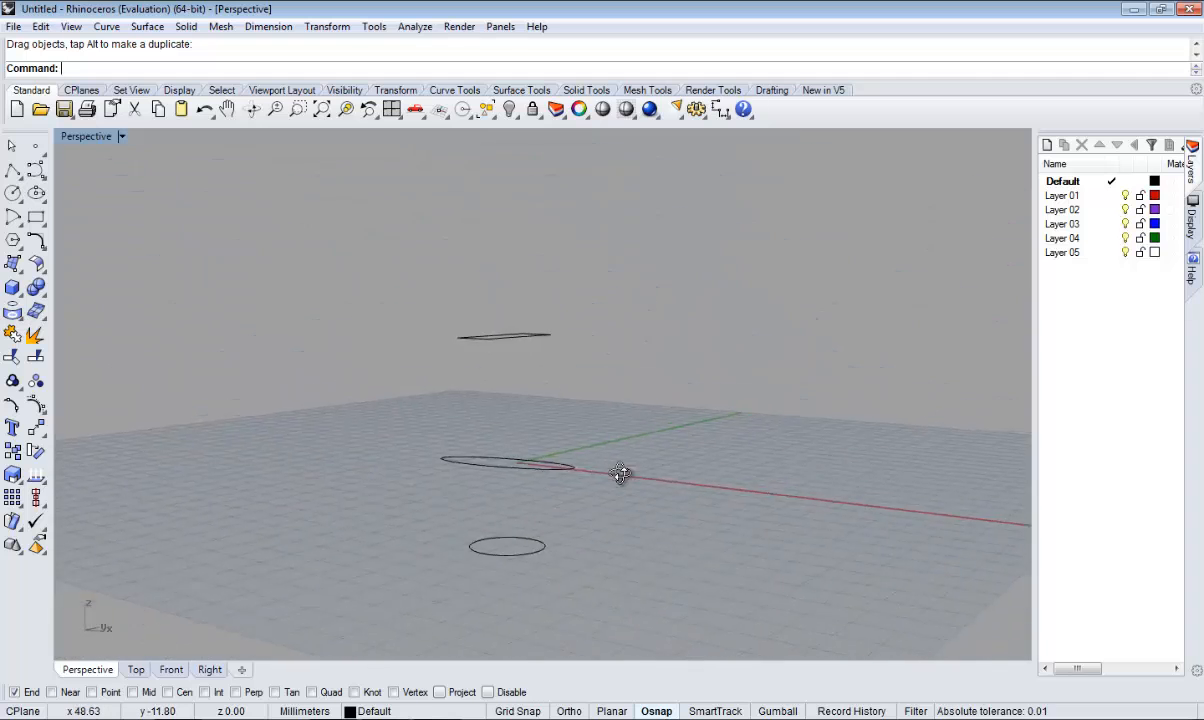
left_click_drag(620, 472, 584, 576)
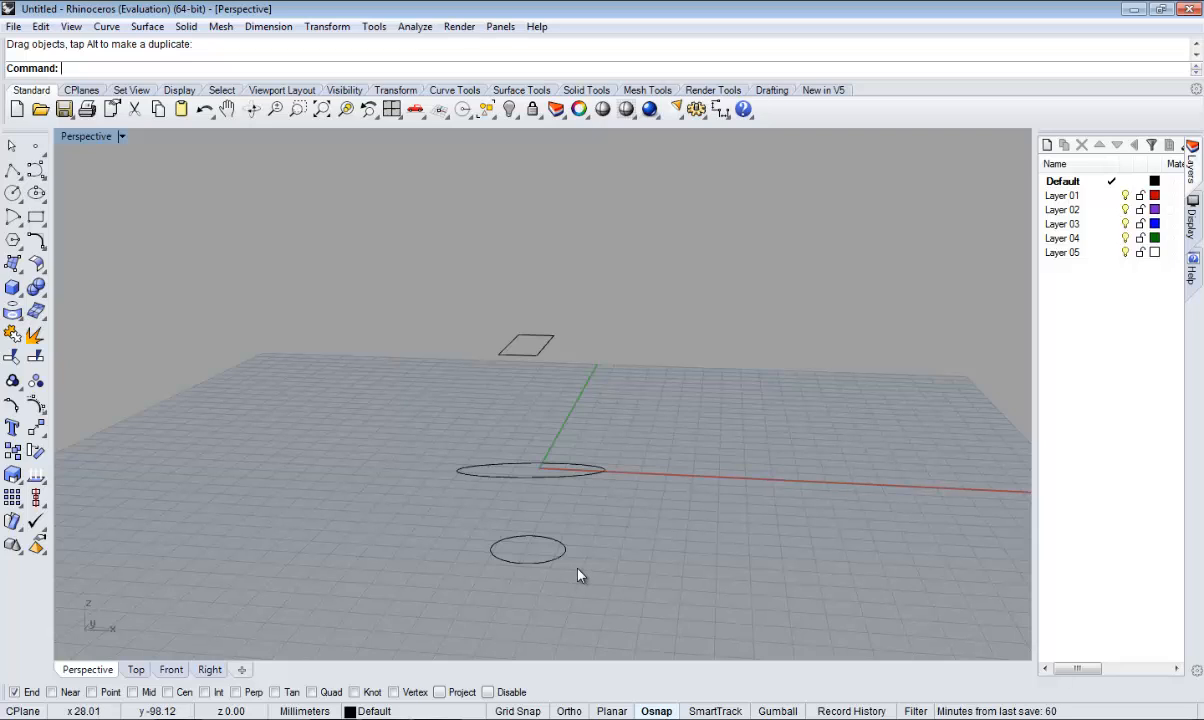
mouse_move(412, 476)
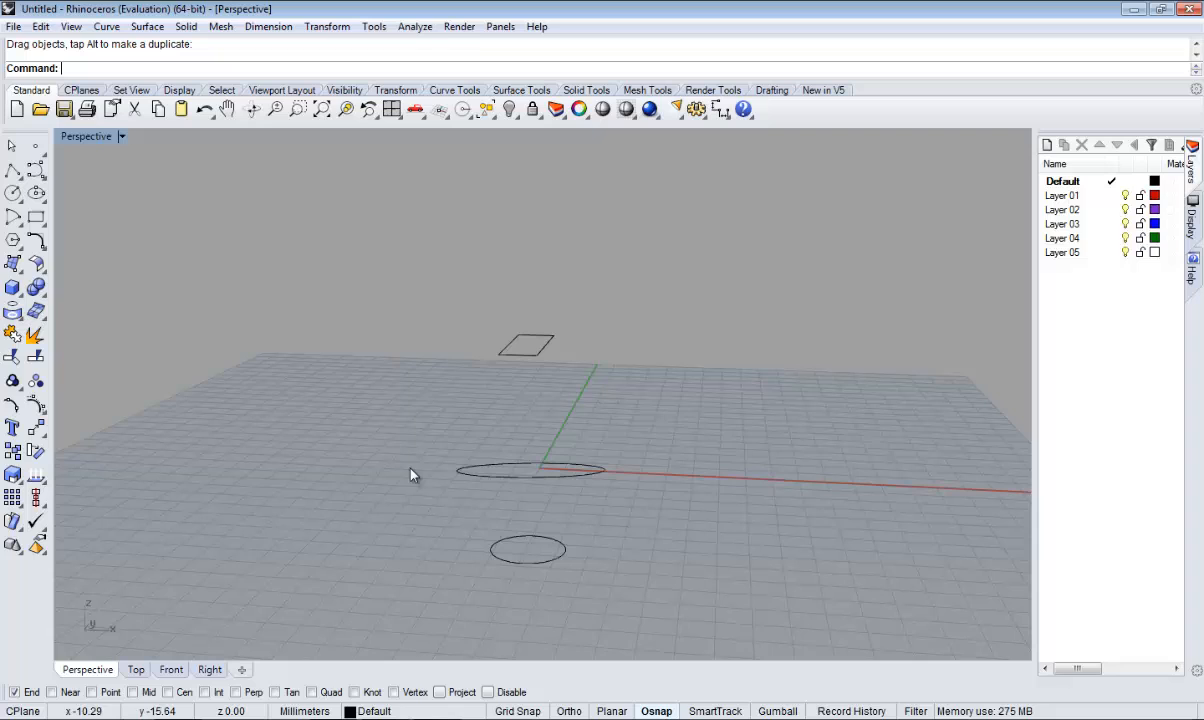
mouse_move(12, 264)
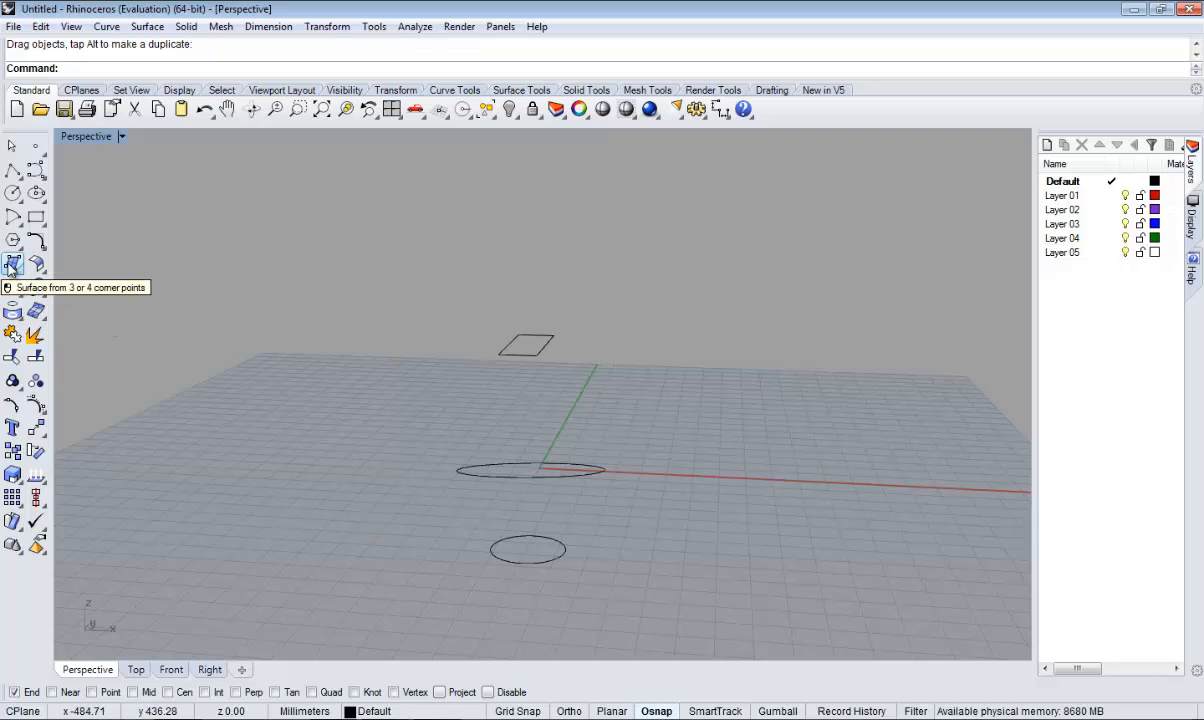
- Start a Loft from the Surface flyout through the rectangle, ellipse and circle
left_click(12, 264)
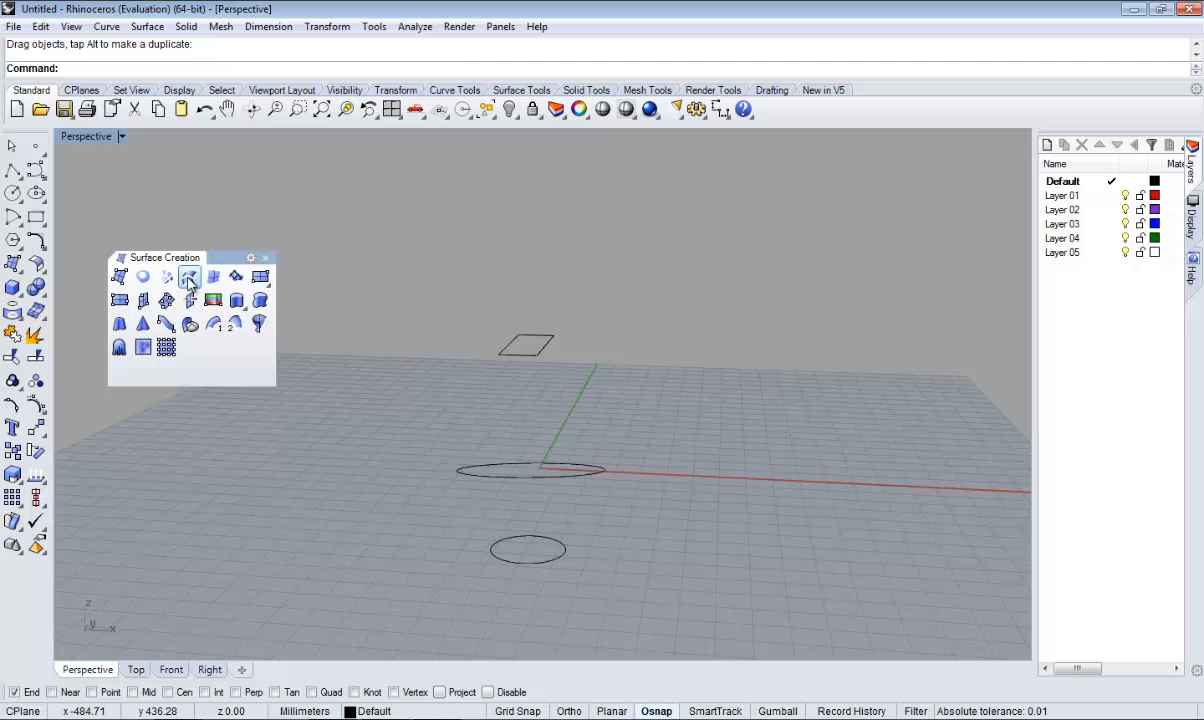
left_click(188, 276)
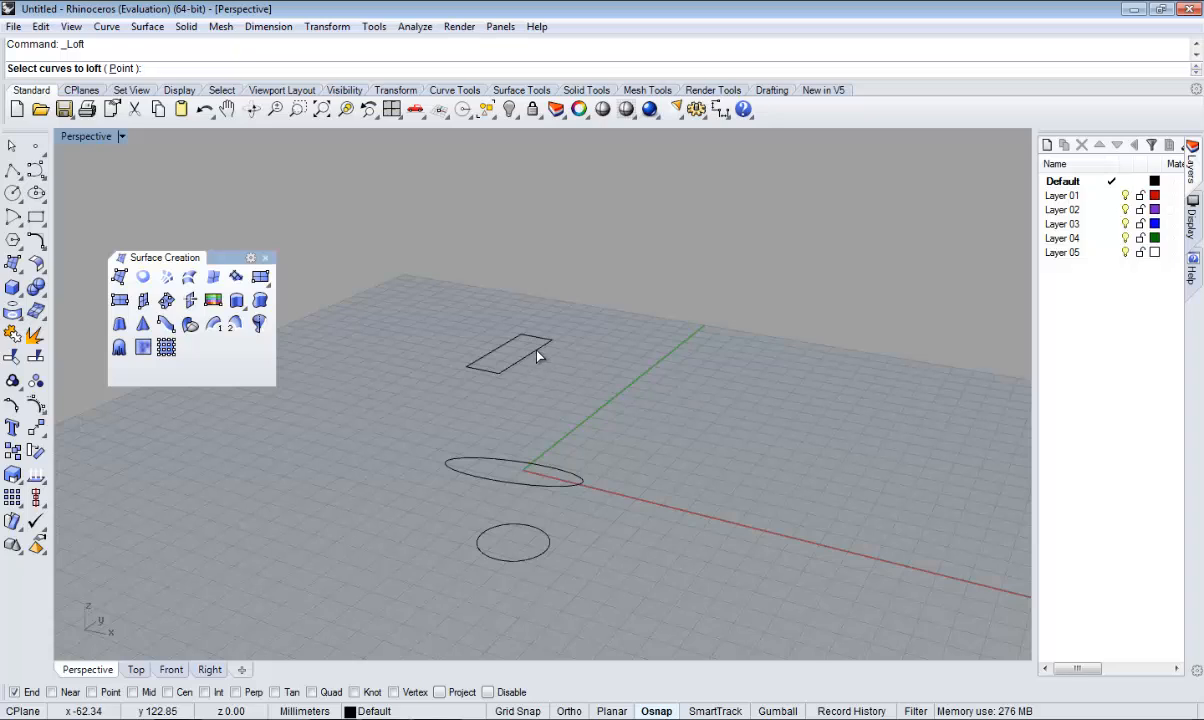
left_click(544, 490)
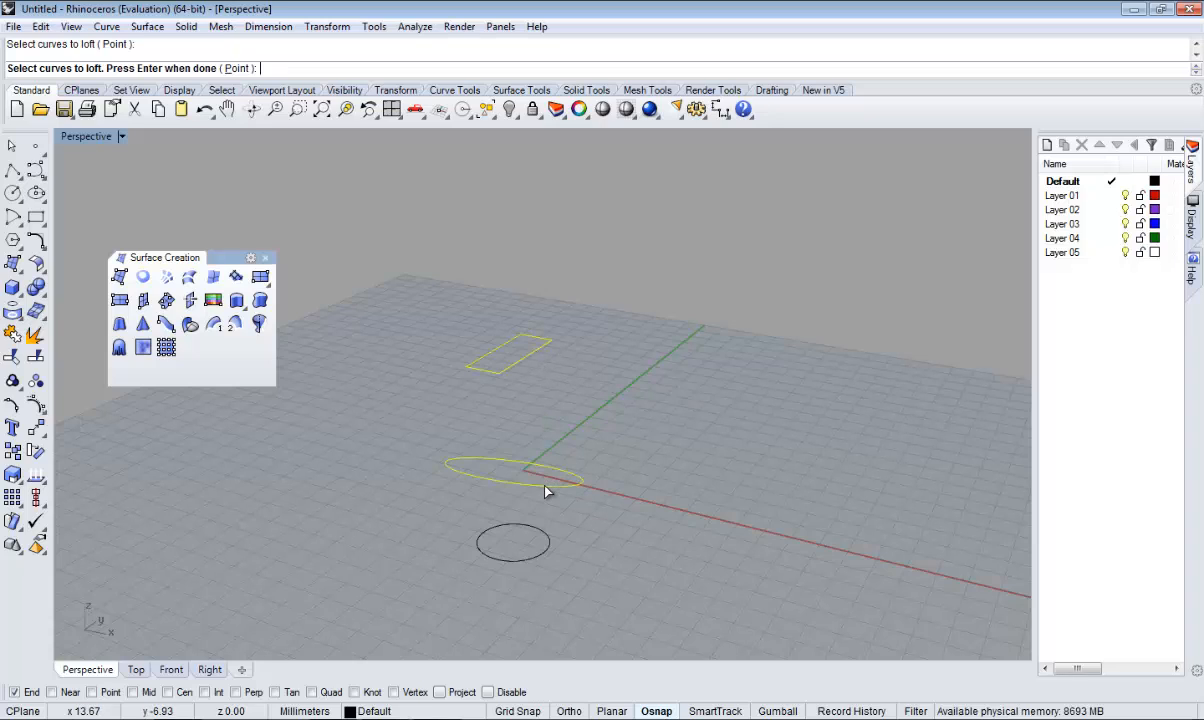
left_click(512, 544)
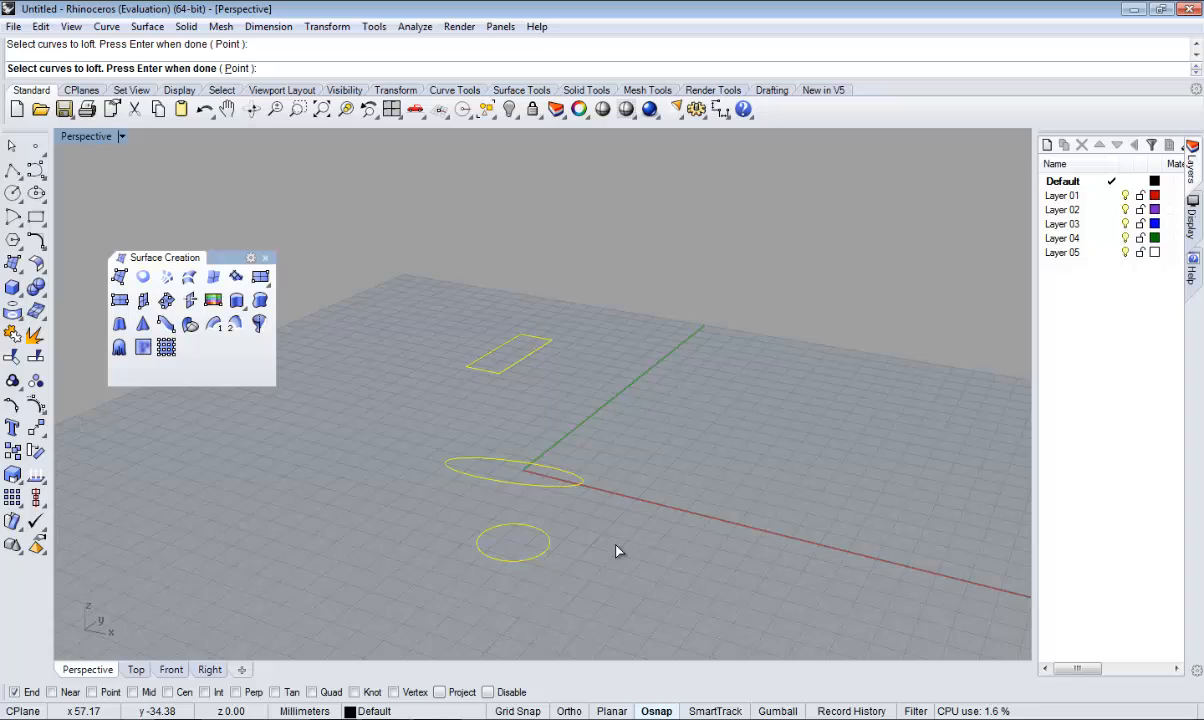
mouse_move(116, 78)
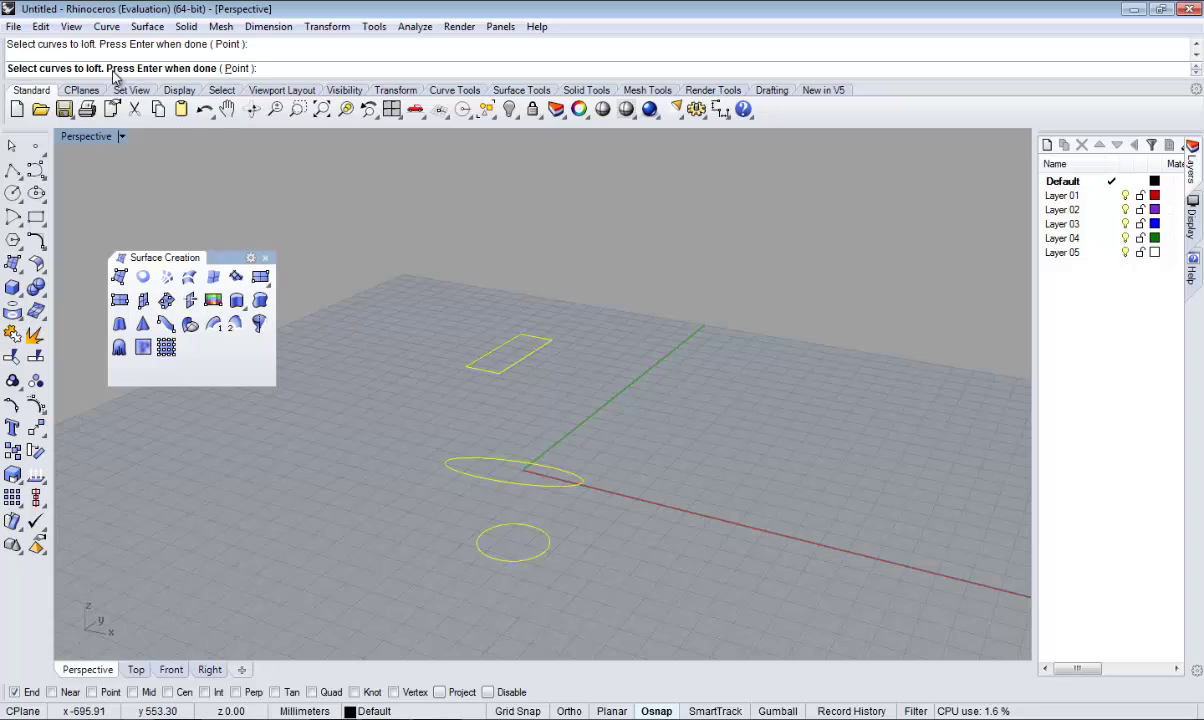
mouse_move(548, 300)
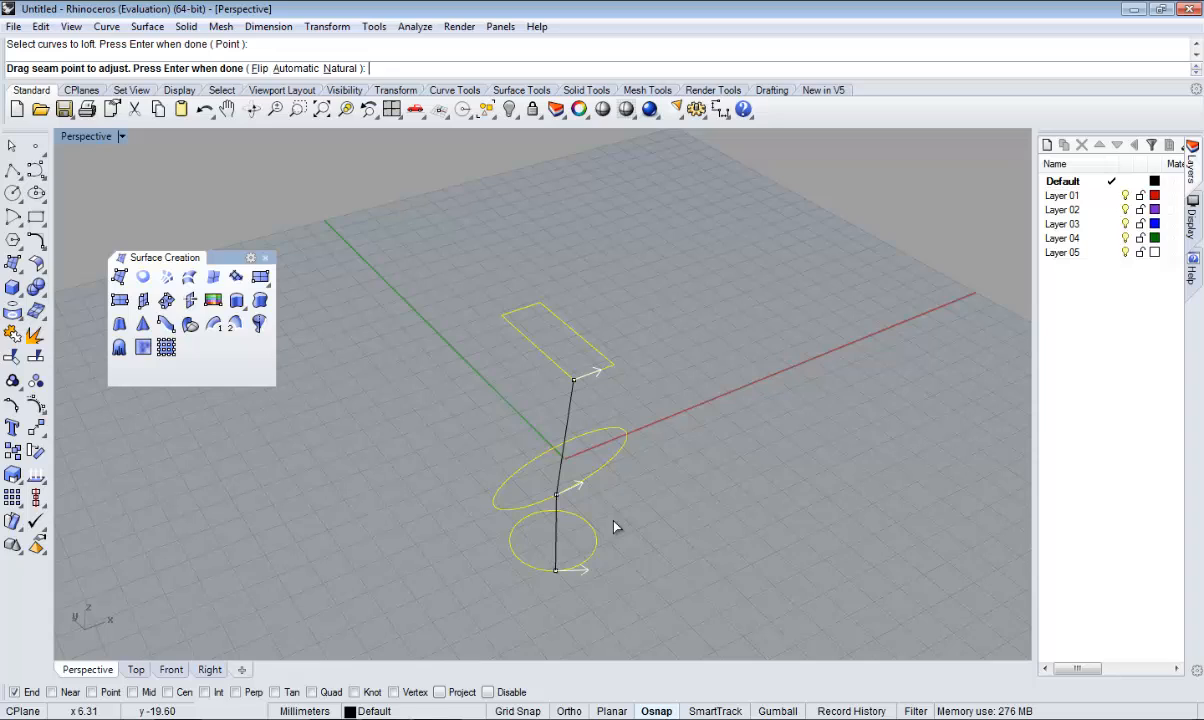
mouse_move(650, 480)
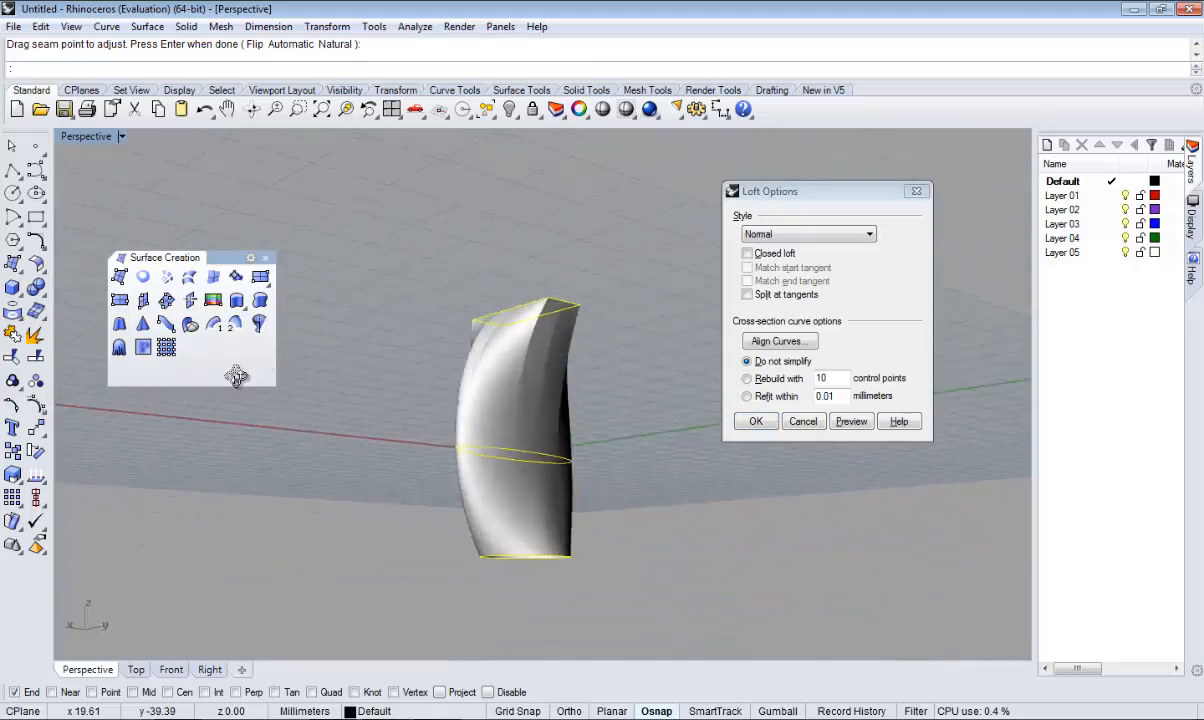
left_click_drag(520, 430, 584, 536)
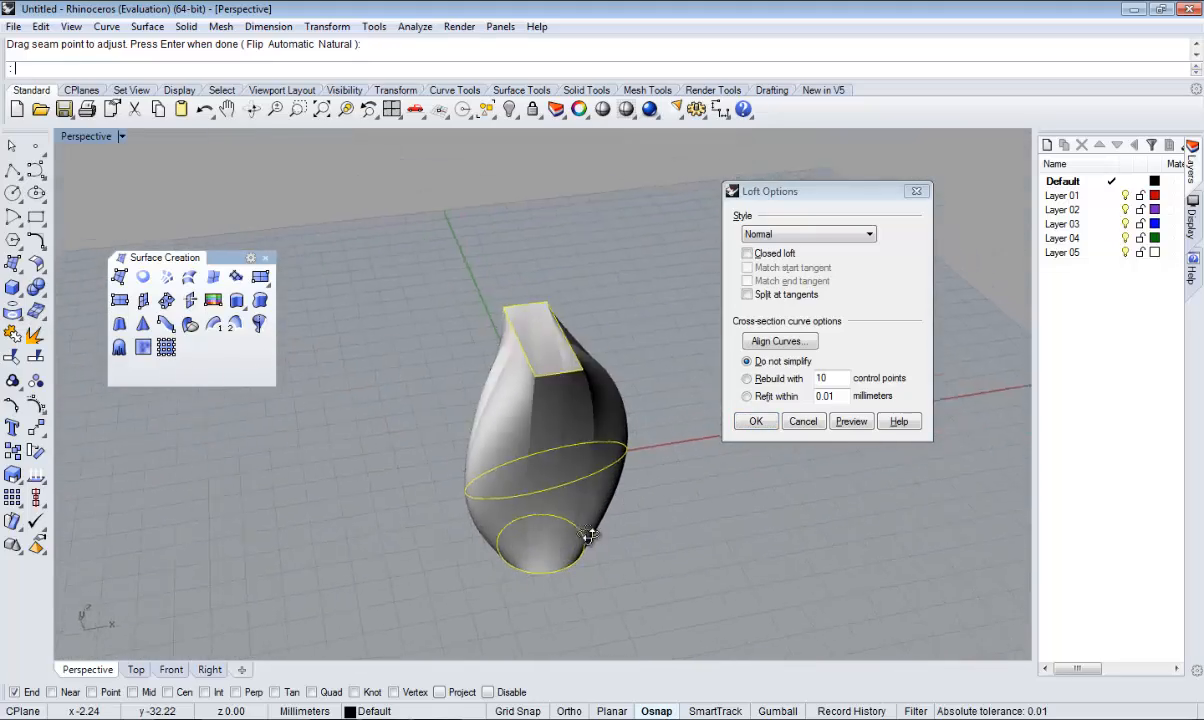
left_click(748, 252)
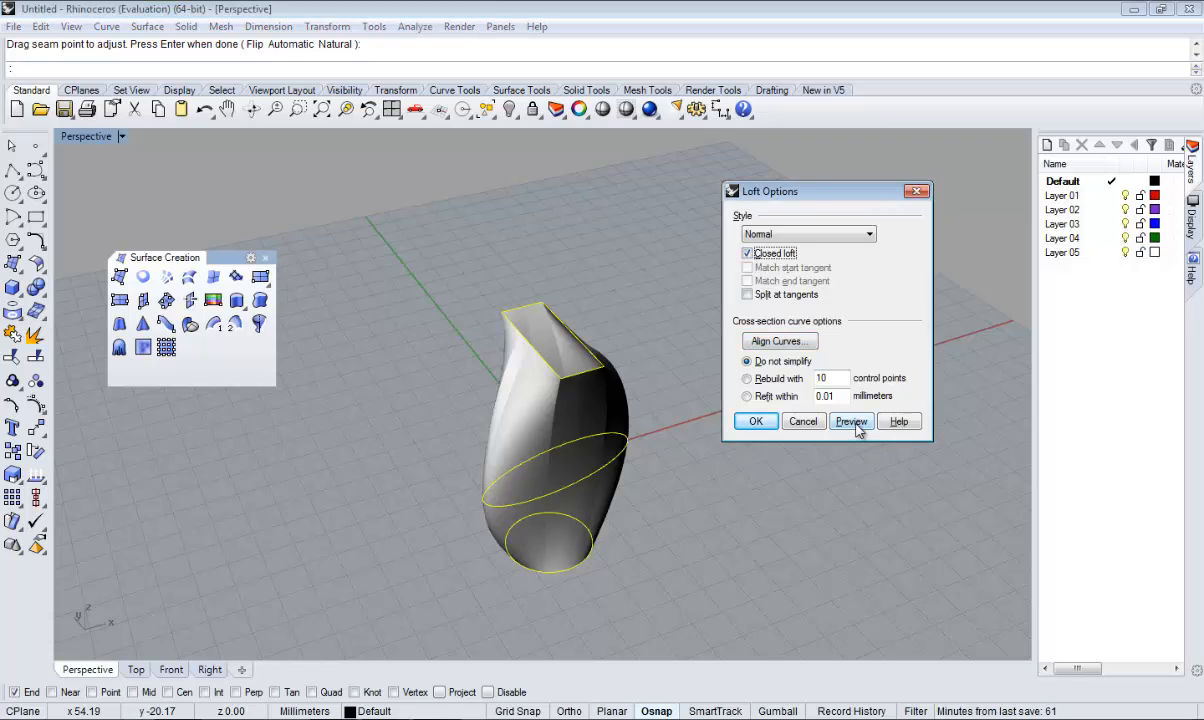
left_click(852, 420)
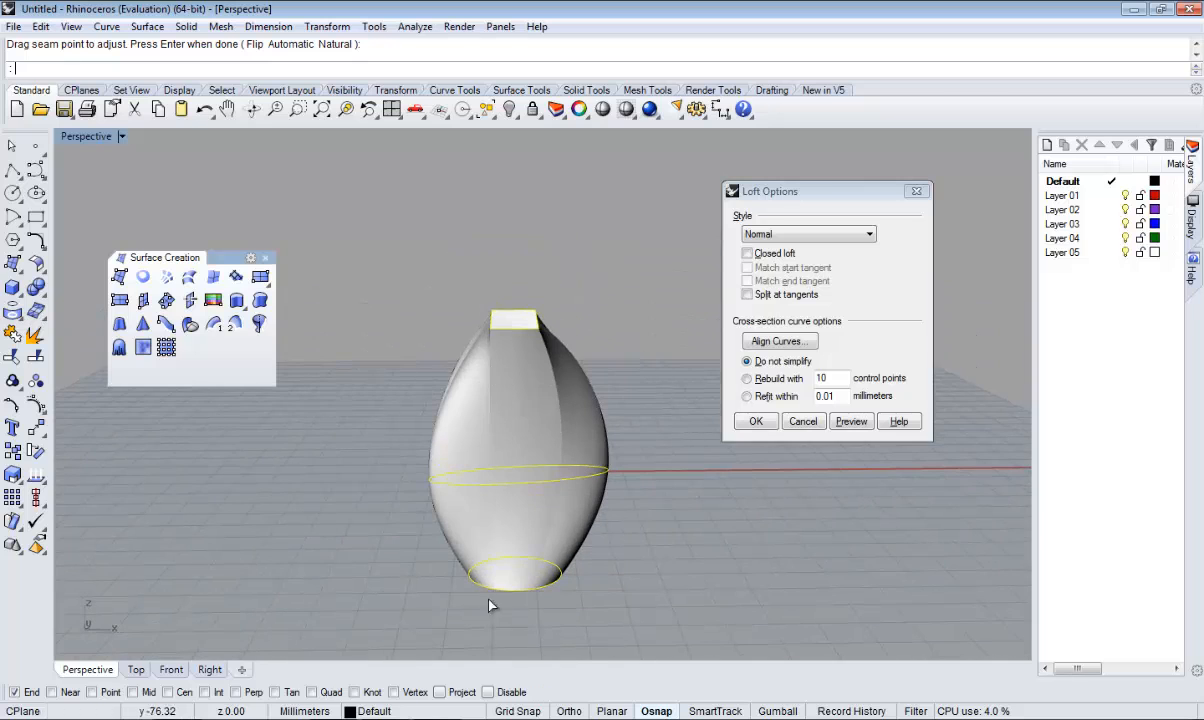
mouse_move(472, 338)
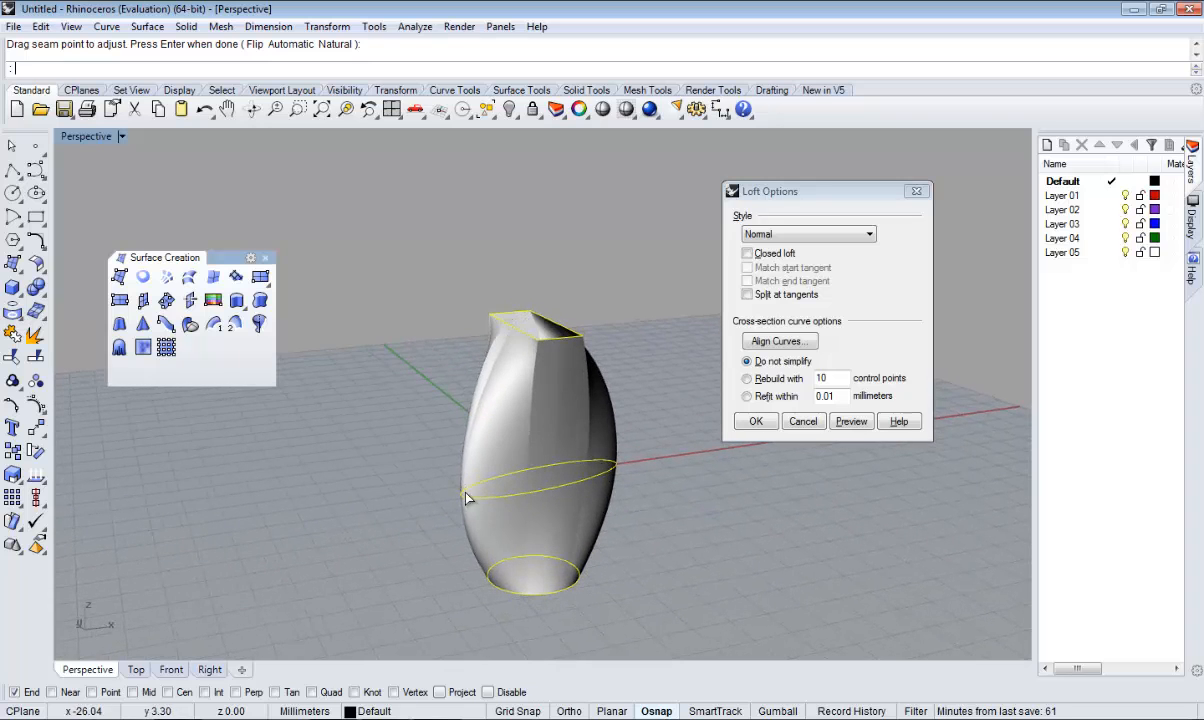
left_click_drag(470, 500, 684, 500)
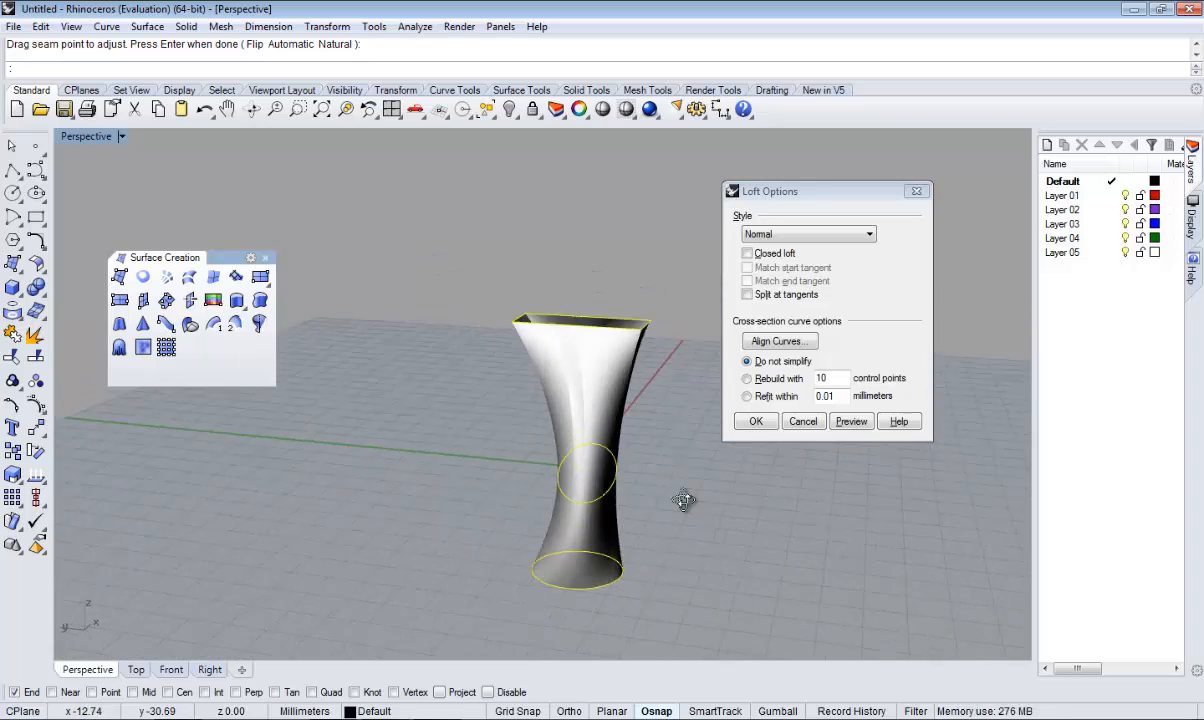
left_click_drag(684, 500, 784, 200)
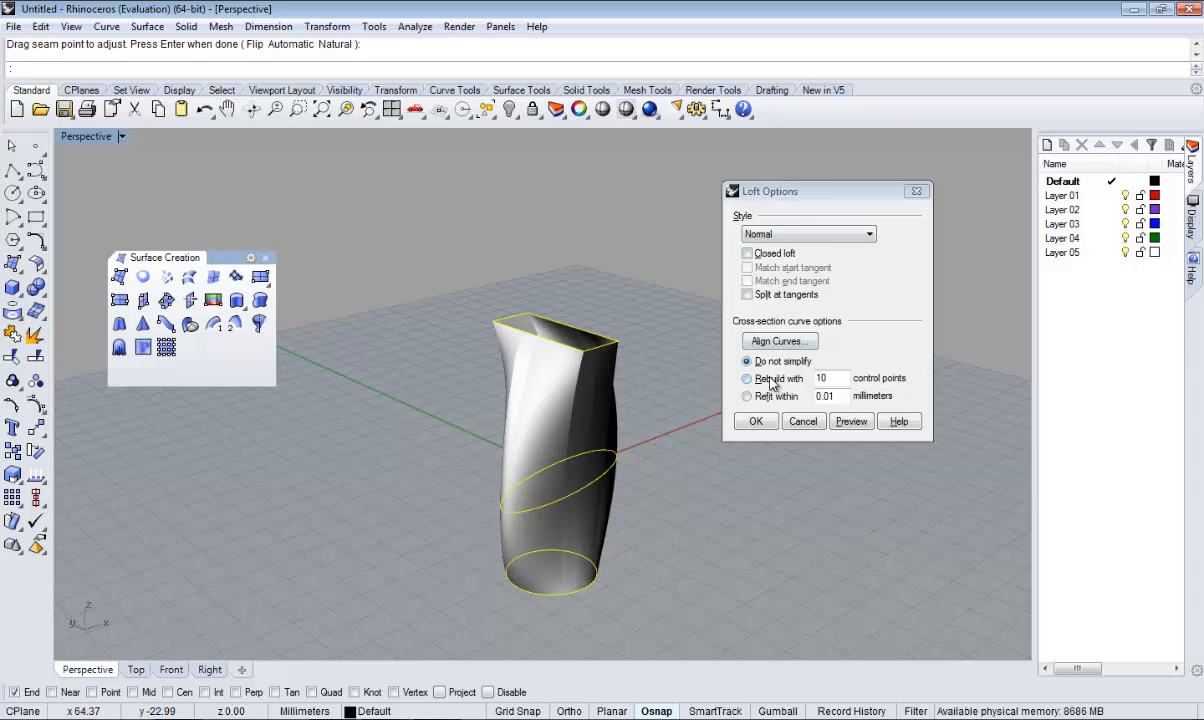
- Preview the loft rebuilt with 5 control points and drag seam points to adjust the twist
left_click(746, 378)
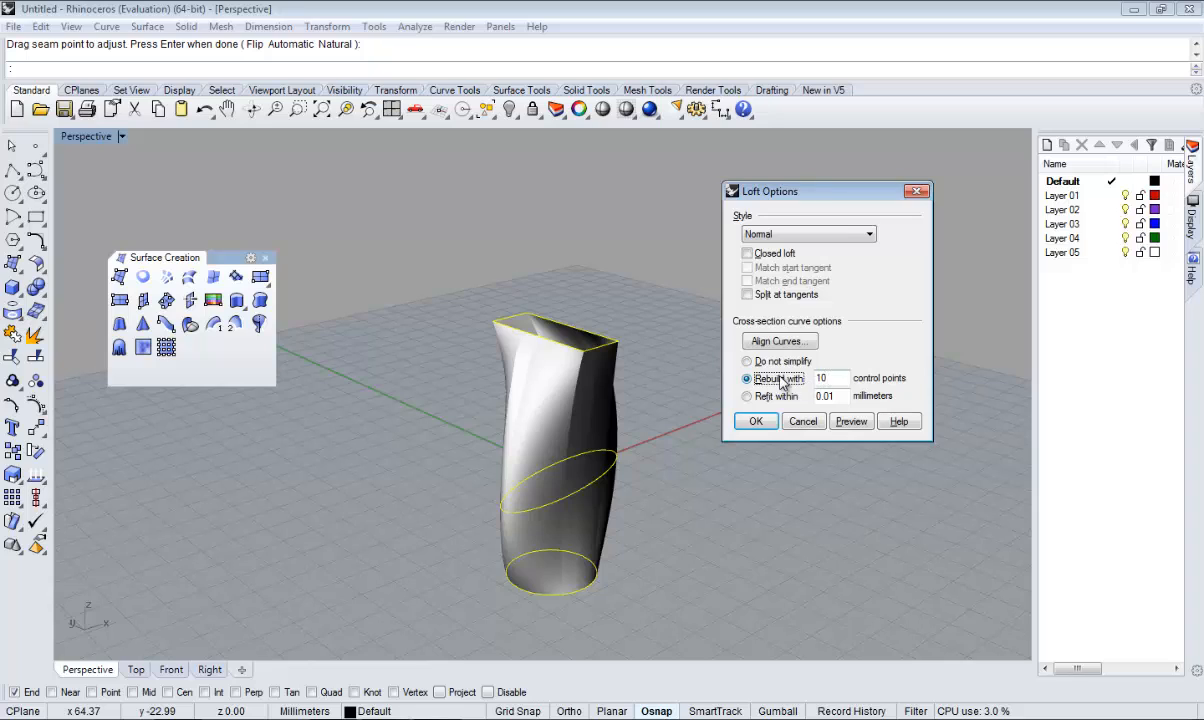
triple_click(828, 378)
type("5")
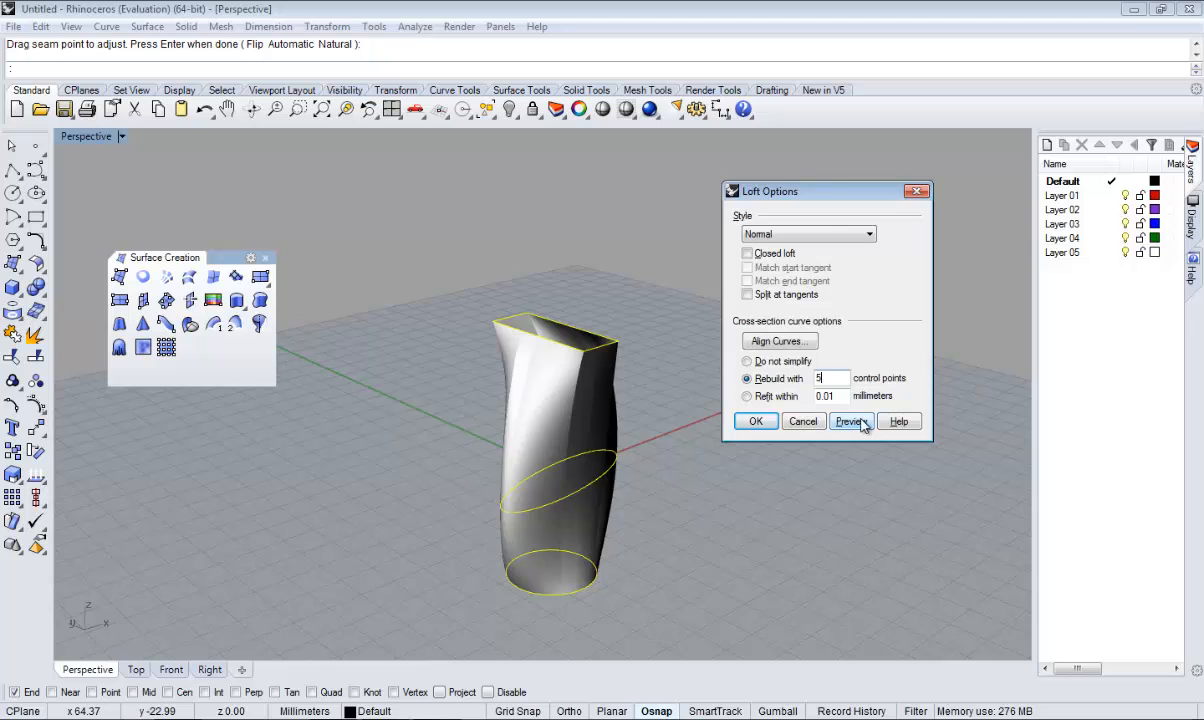
left_click(852, 420)
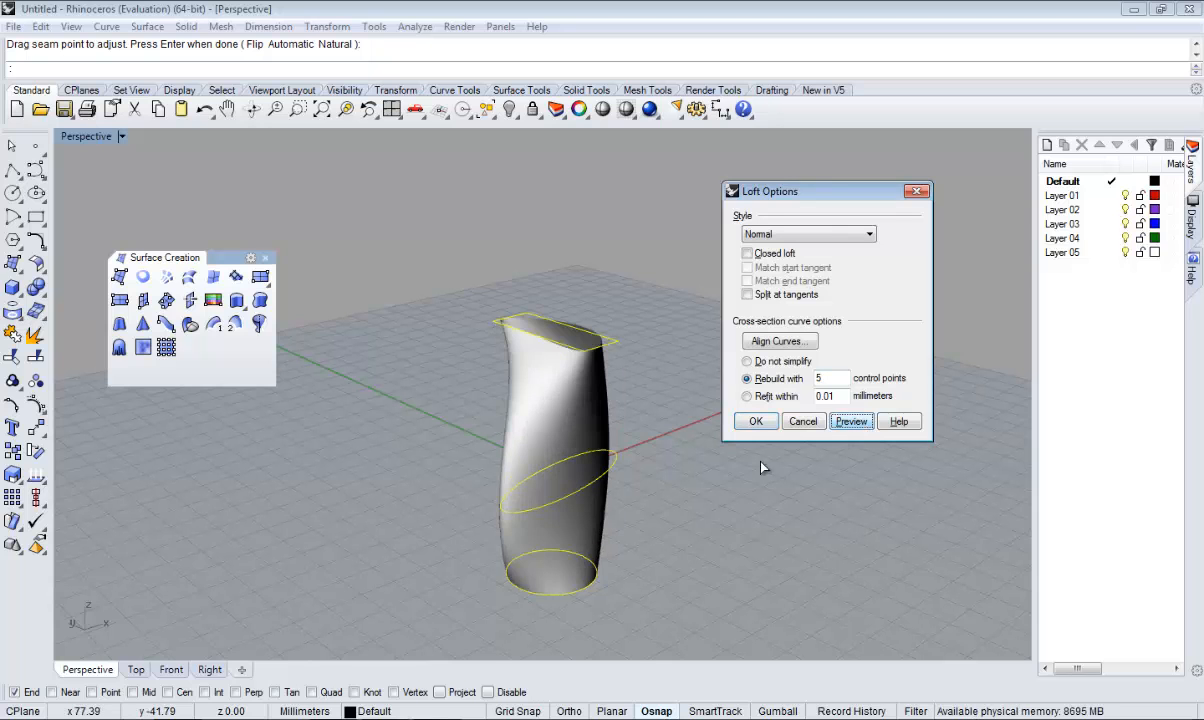
left_click_drag(760, 468, 376, 452)
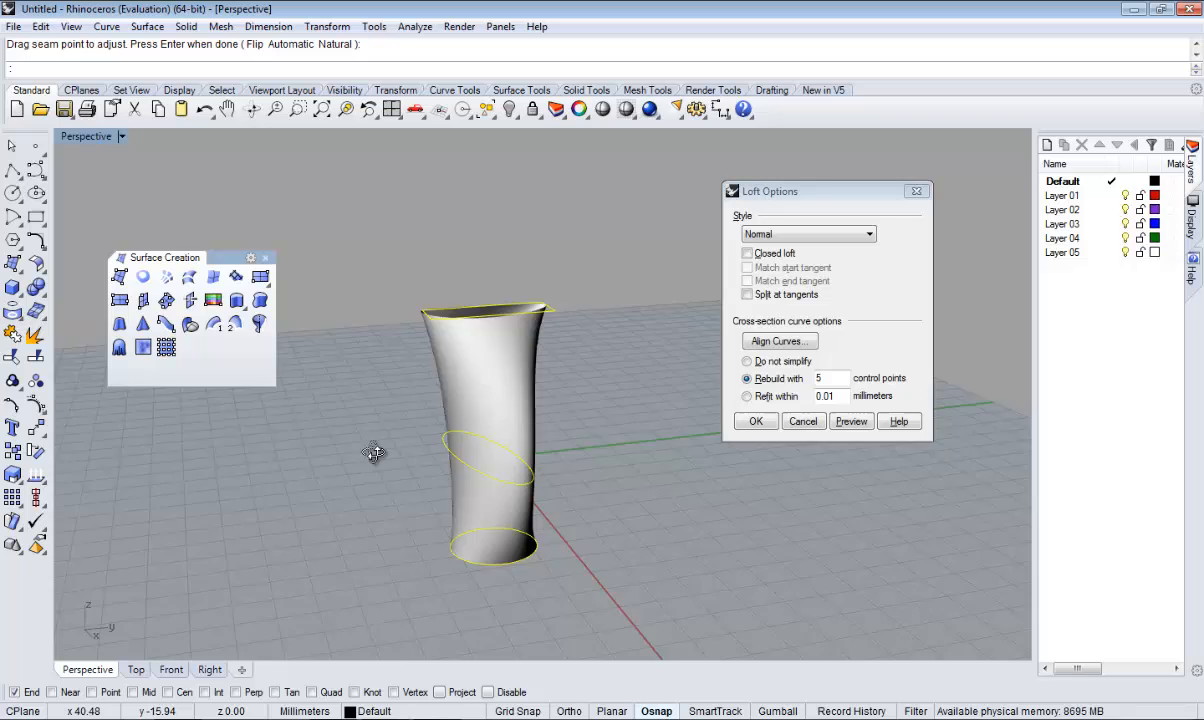
left_click_drag(376, 452, 624, 476)
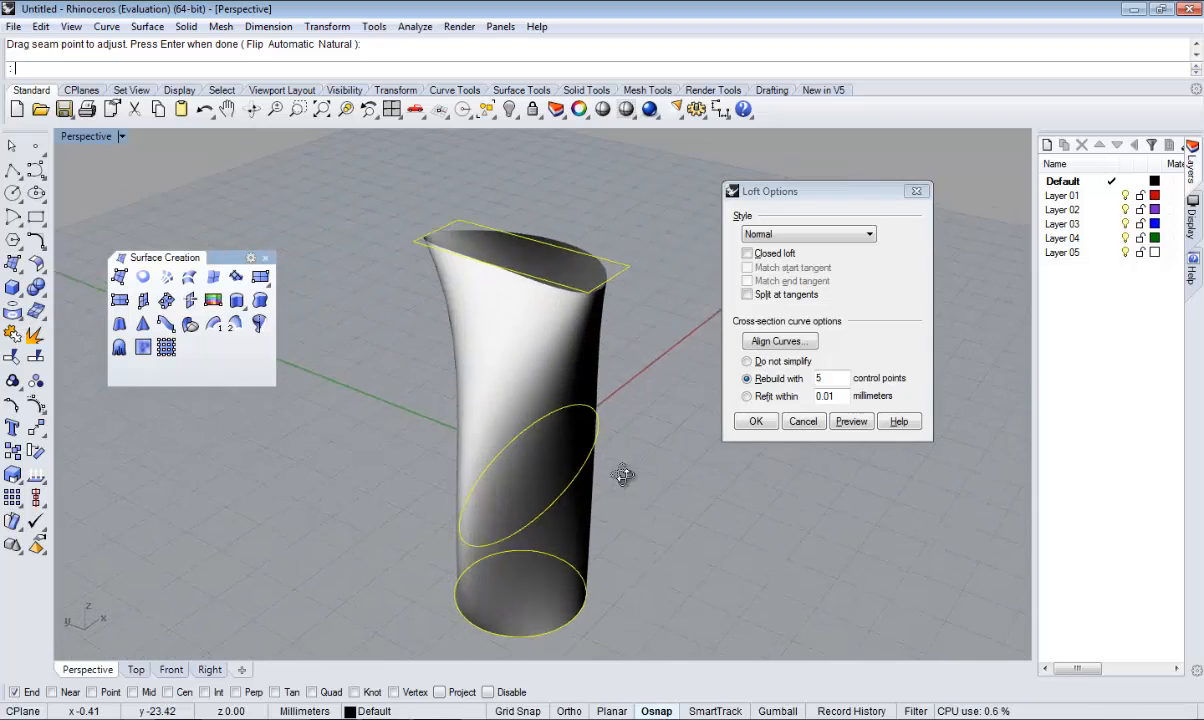
left_click(88, 136)
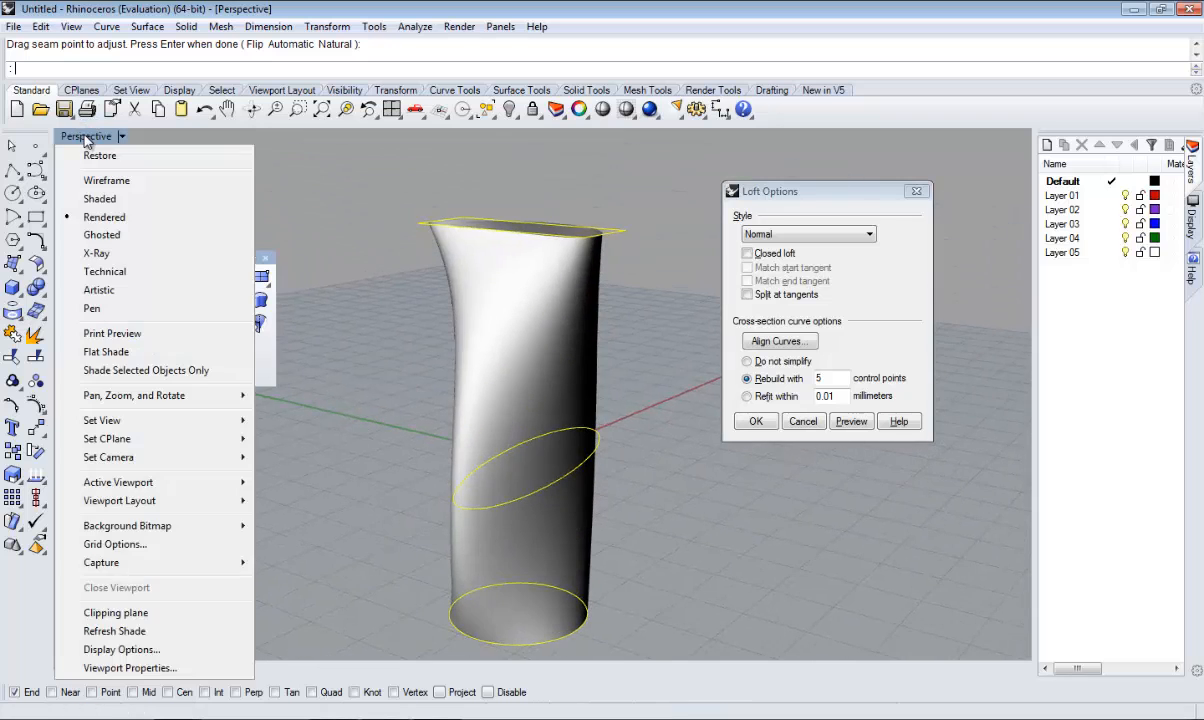
- Set the viewport to Shaded and confirm the loft rebuilt with 2 control points
left_click(100, 198)
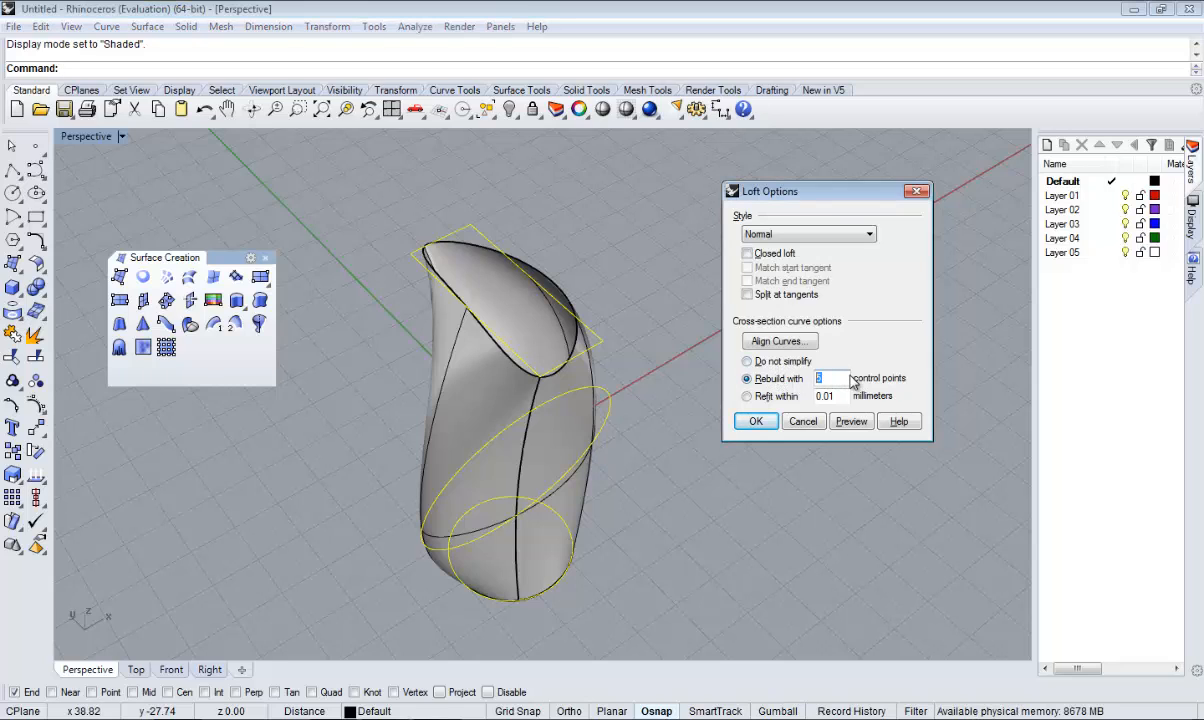
type("2")
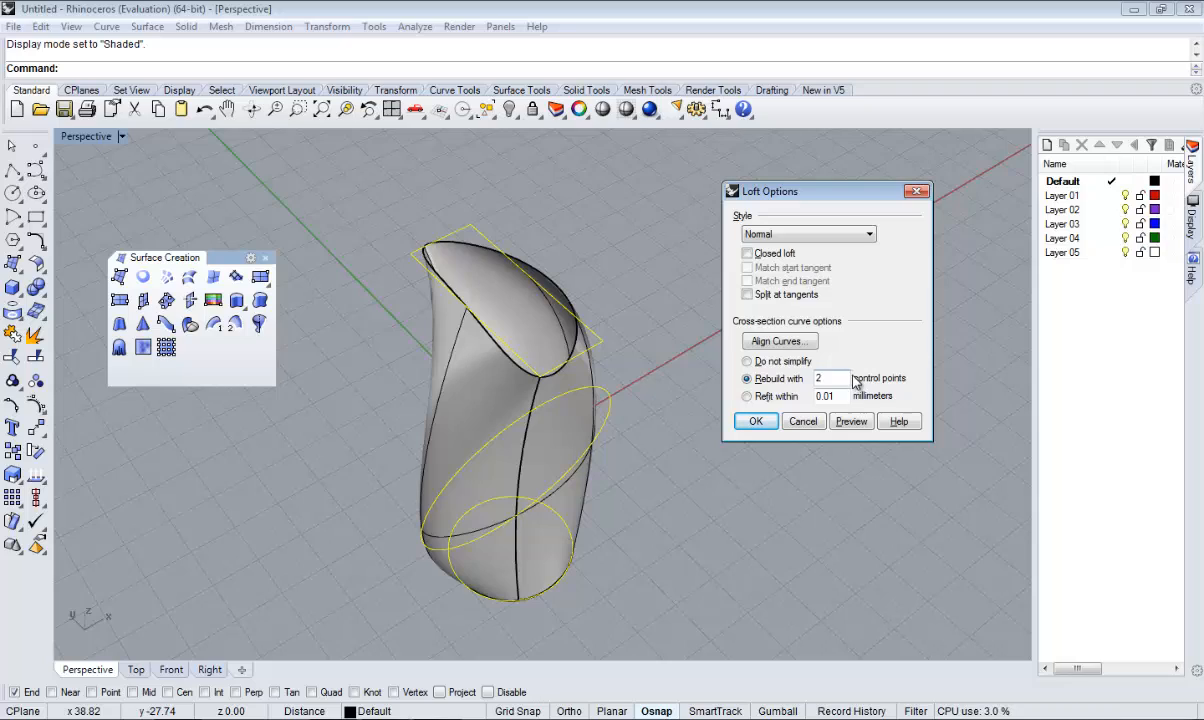
left_click(852, 420)
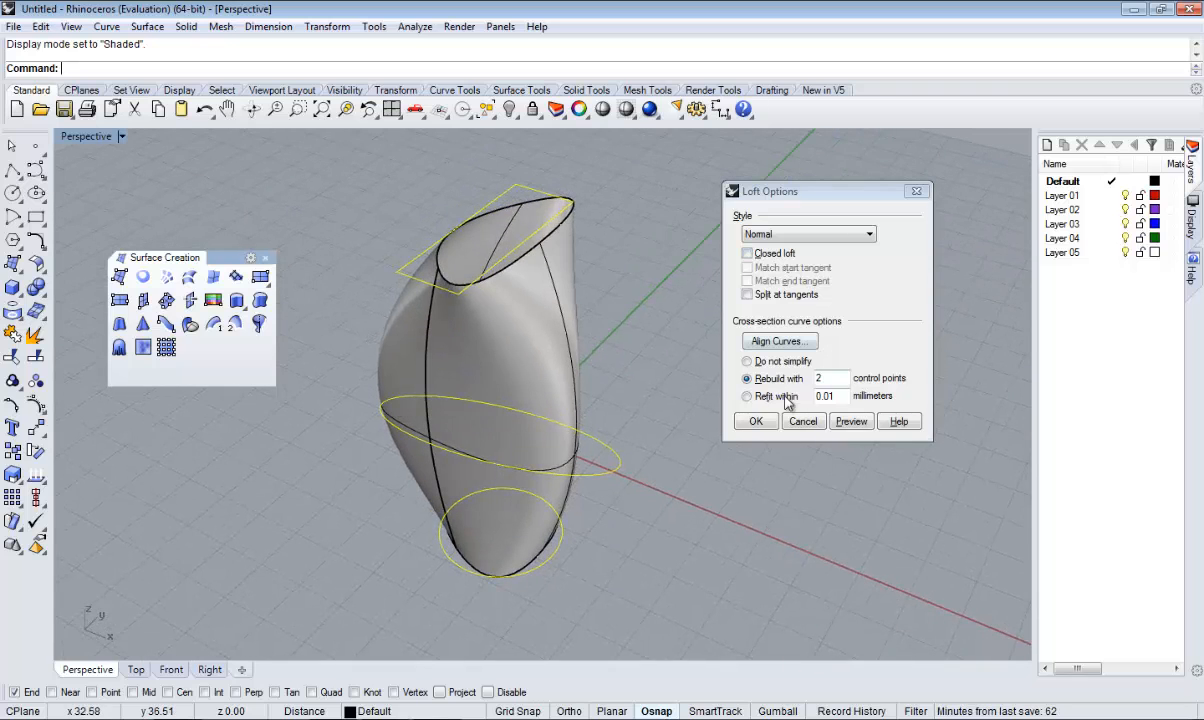
left_click(756, 420)
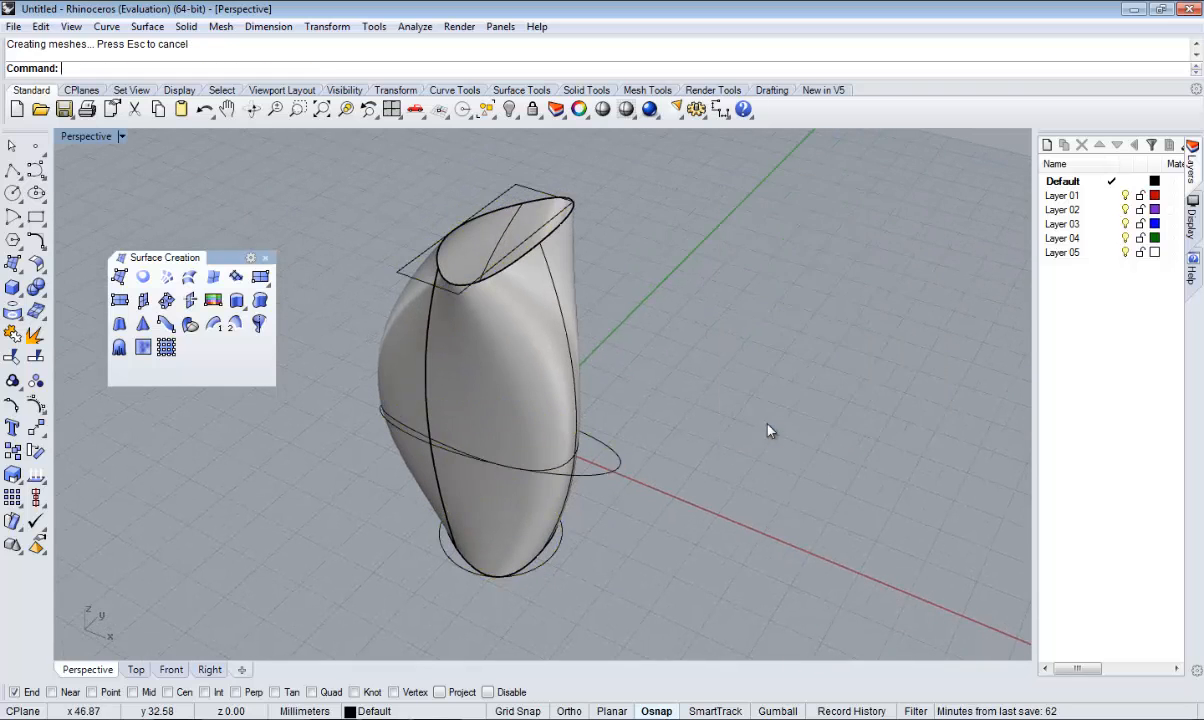
left_click_drag(770, 430, 760, 444)
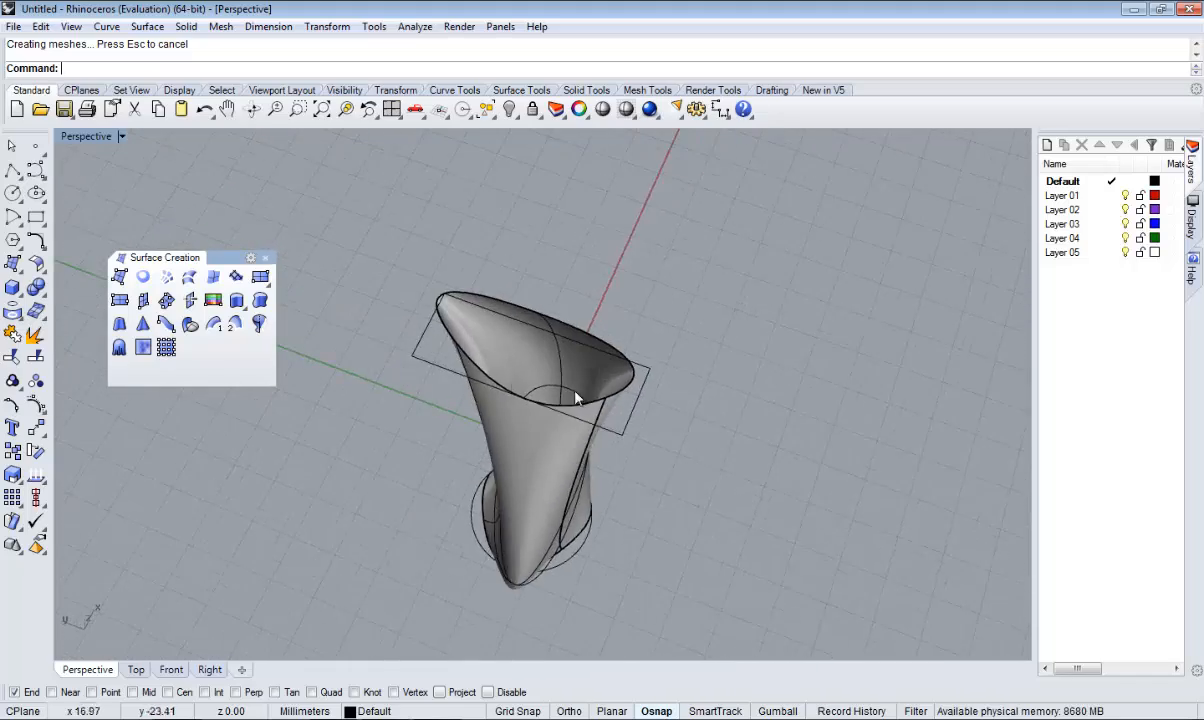
left_click_drag(576, 398, 556, 418)
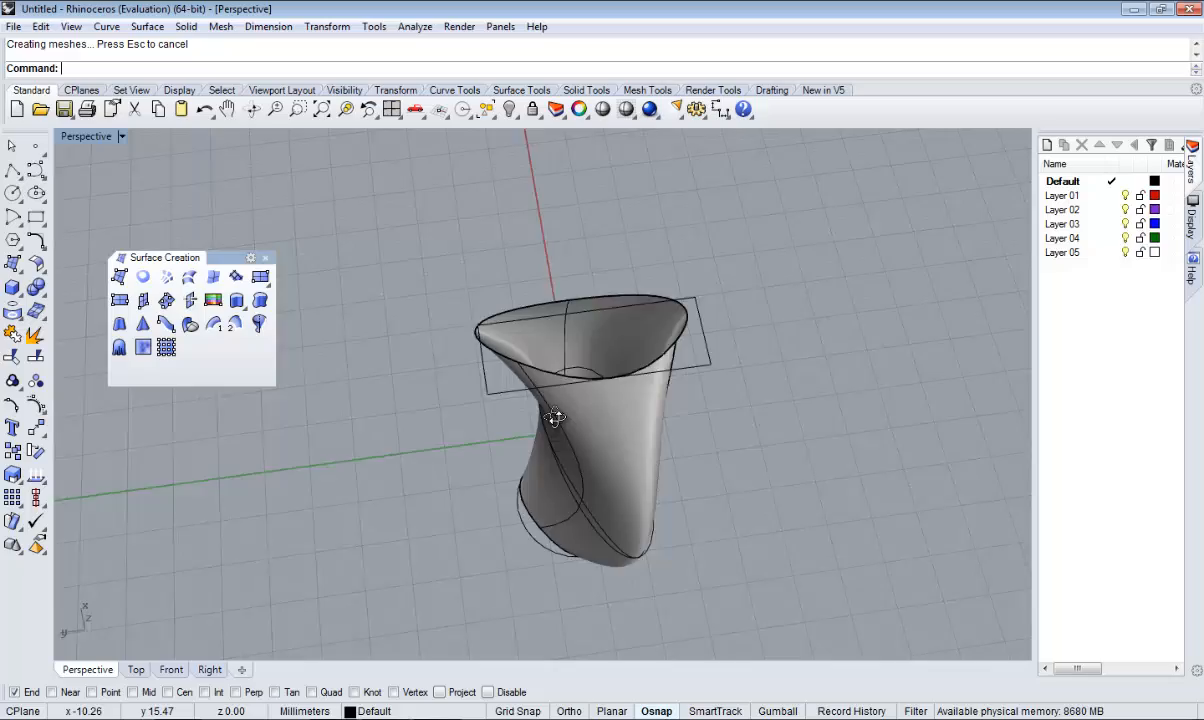
left_click_drag(556, 418, 584, 540)
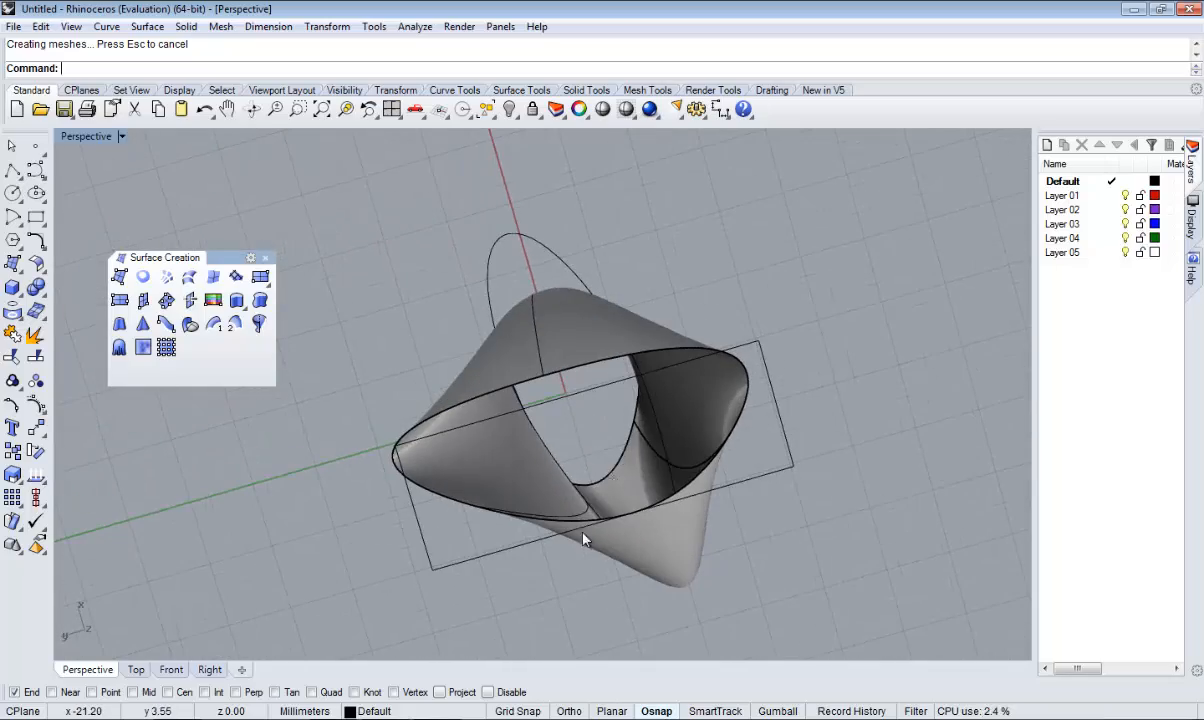
left_click_drag(584, 540, 678, 656)
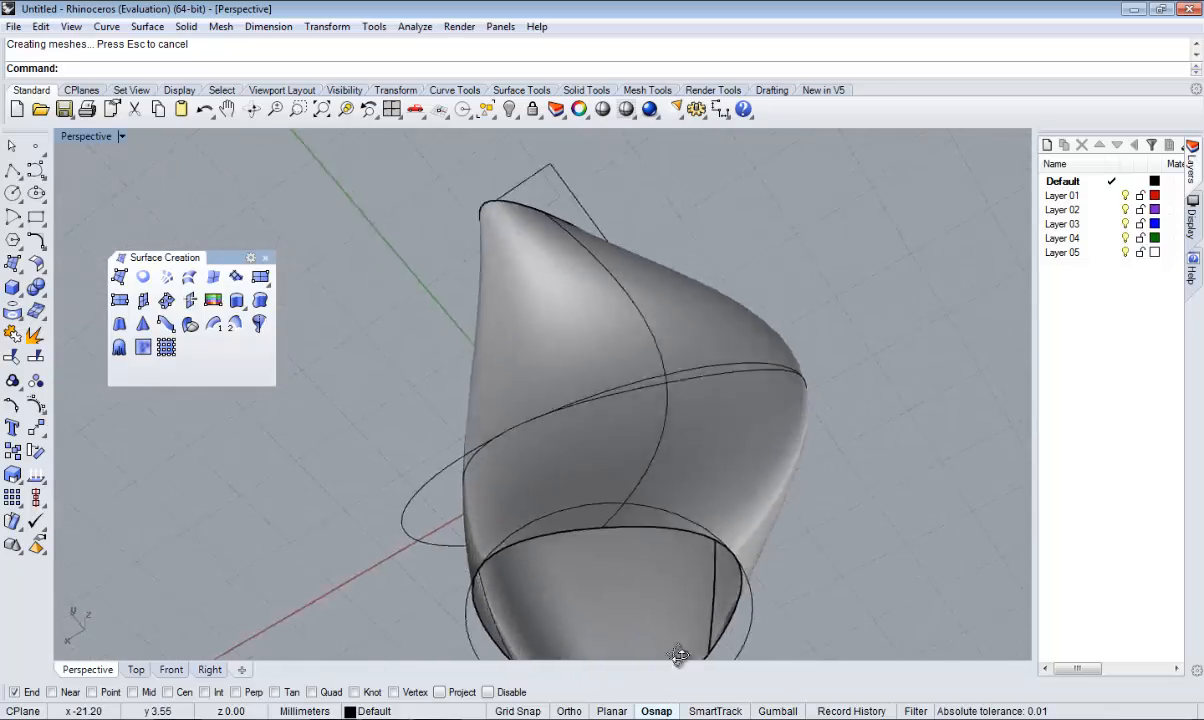
scroll("up", 3)
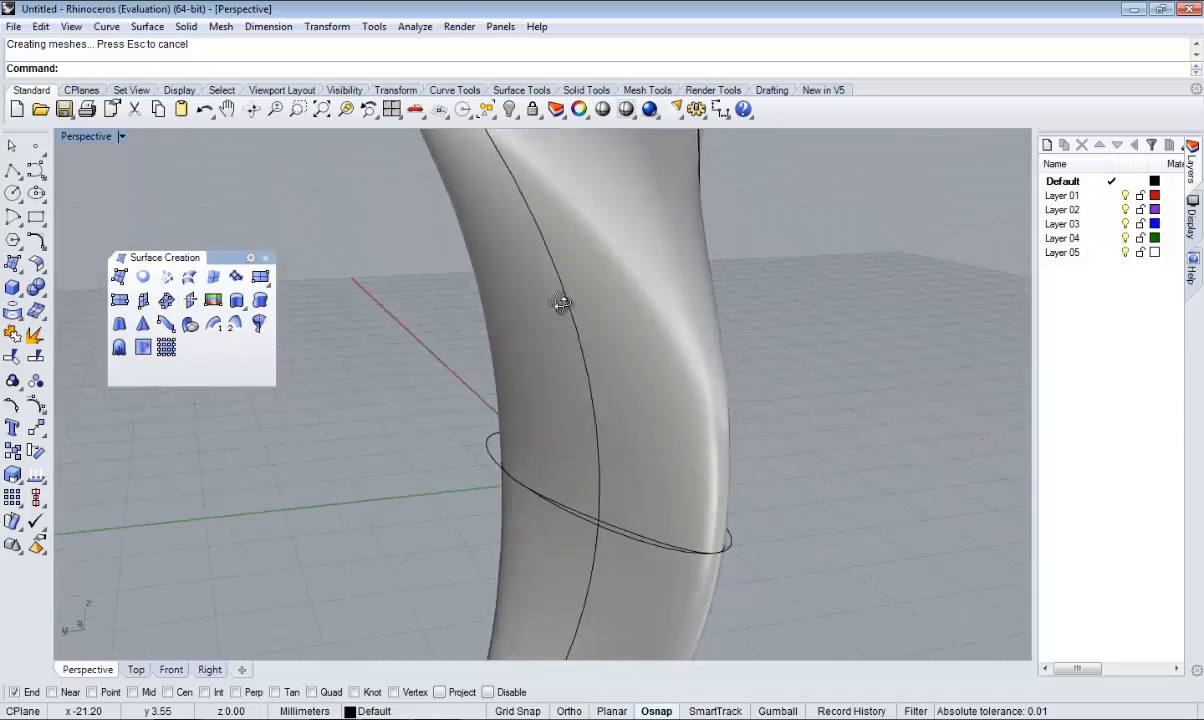
left_click_drag(560, 304, 640, 448)
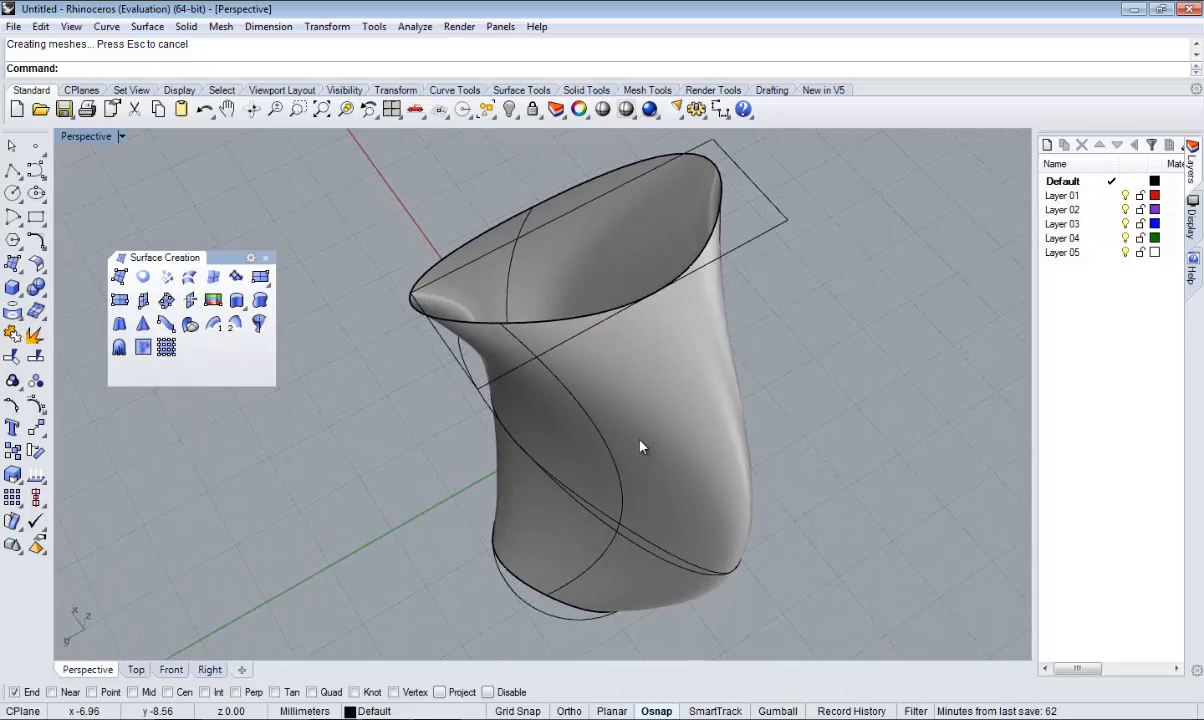
left_click_drag(640, 446, 680, 428)
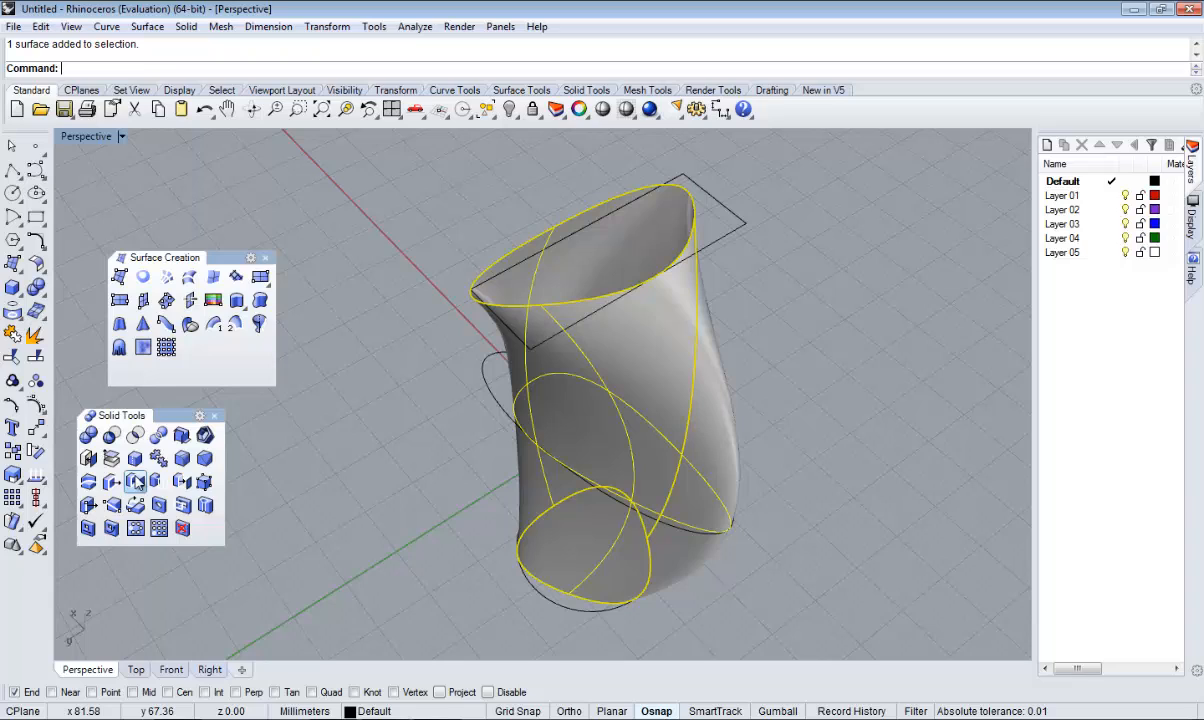
mouse_move(182, 482)
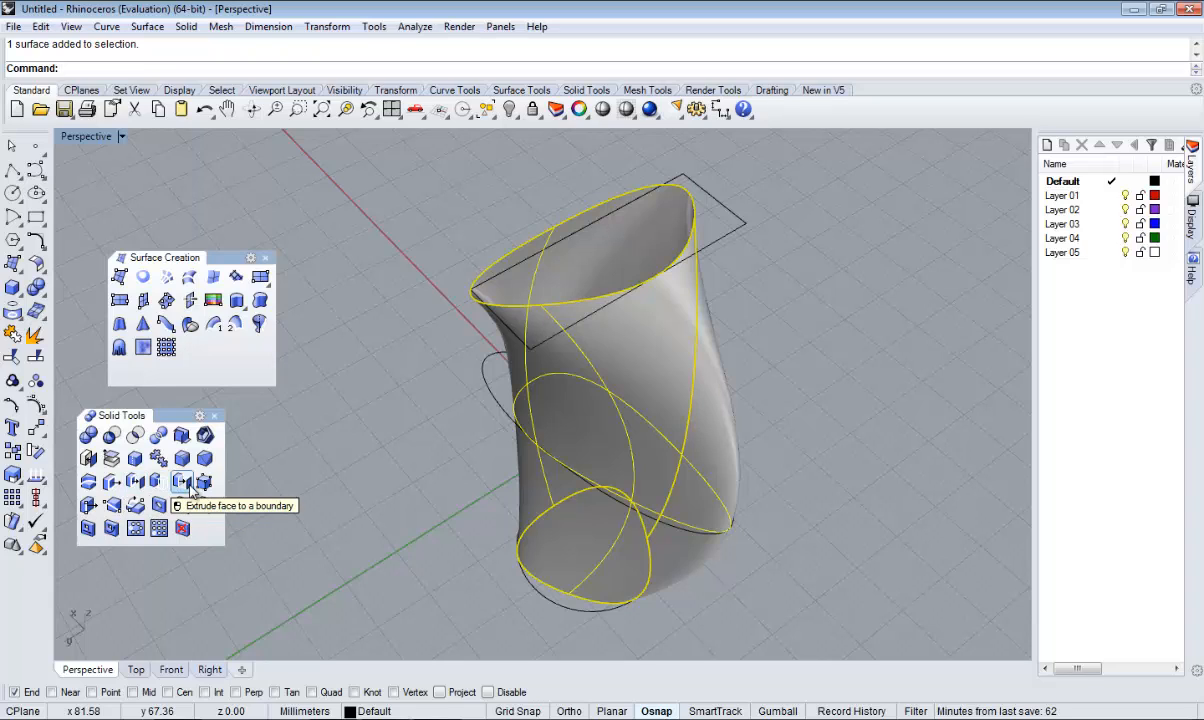
mouse_move(88, 458)
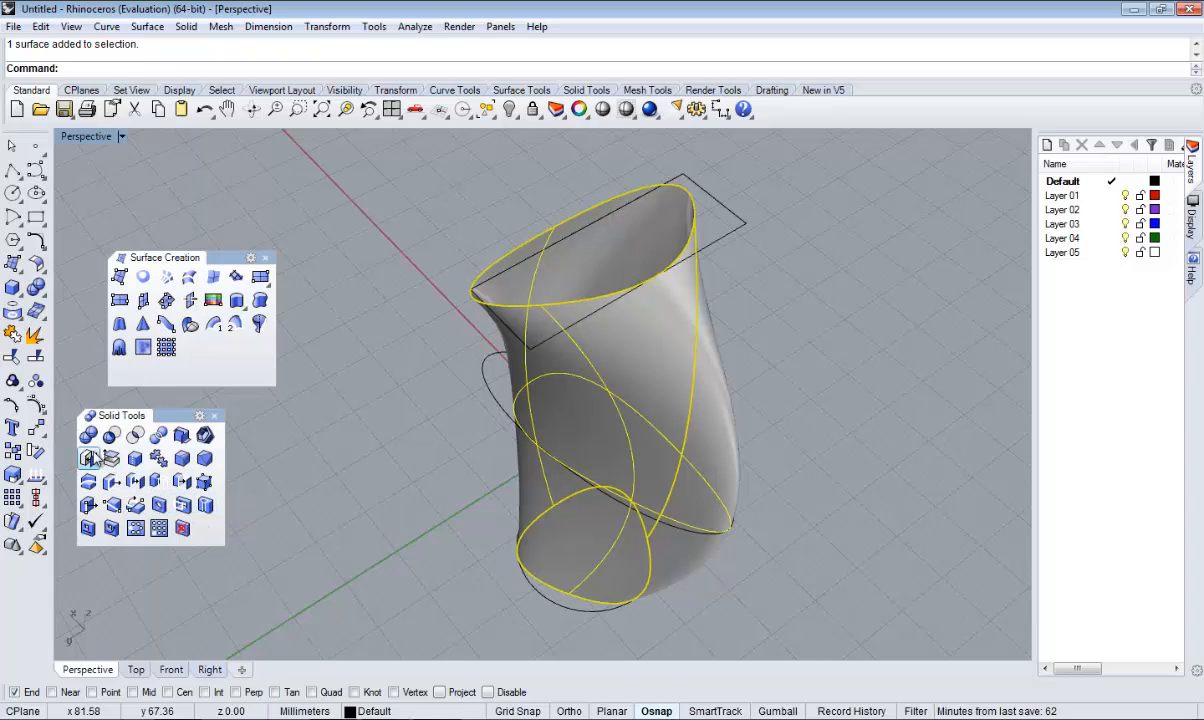
mouse_move(88, 458)
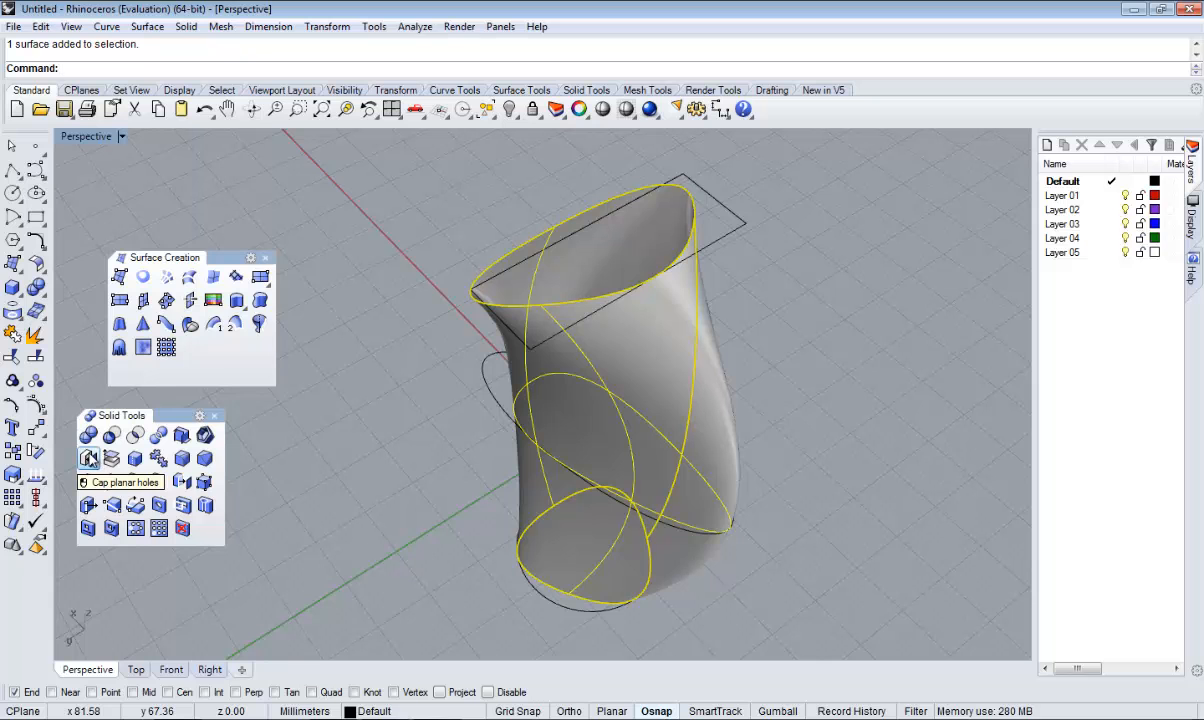
- Cap the planar holes of the loft to make the vase a closed polysurface
left_click(90, 458)
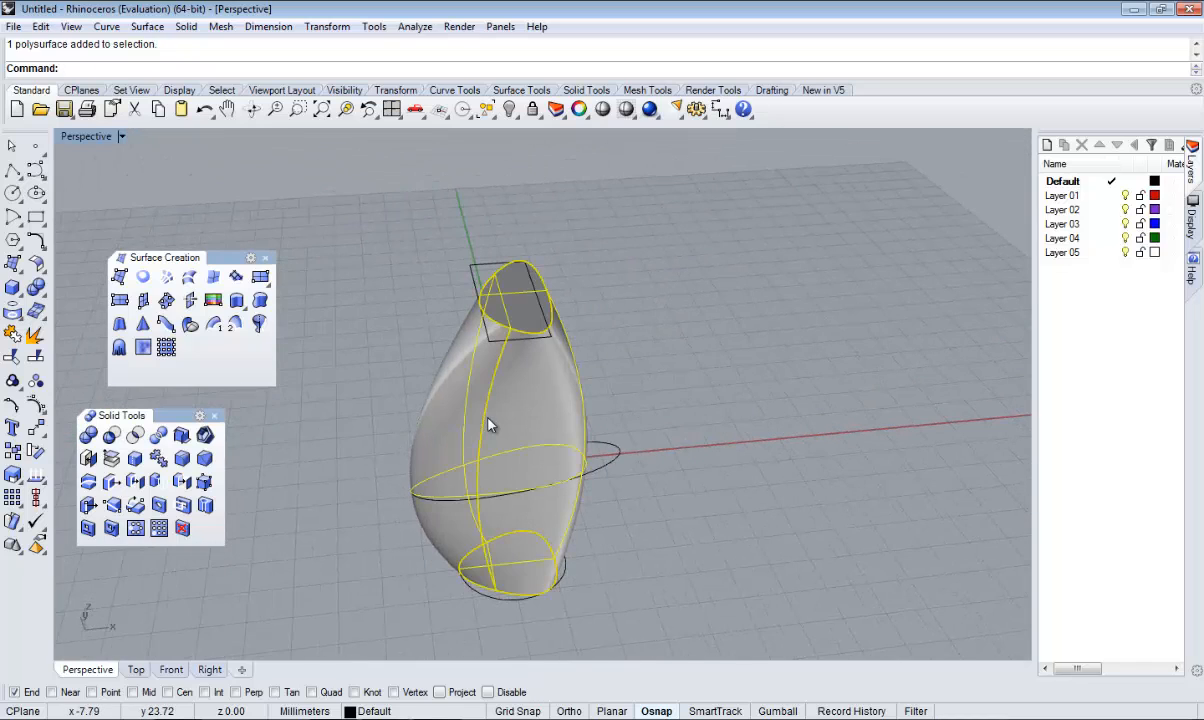
mouse_move(536, 448)
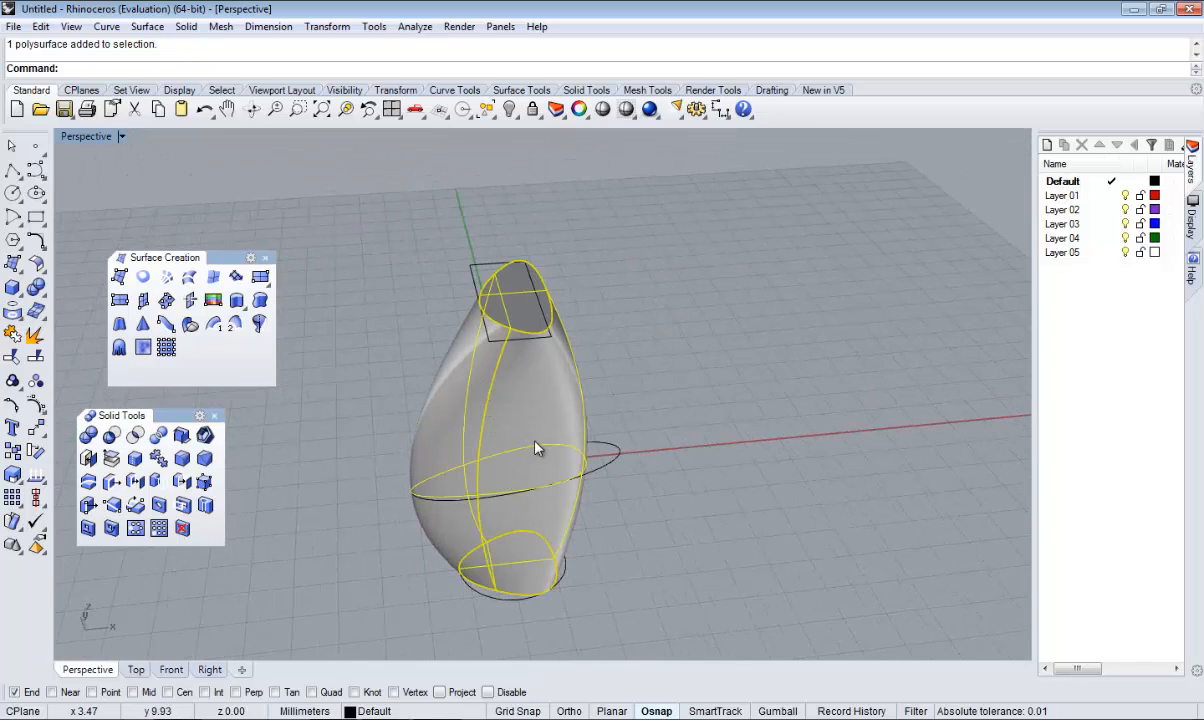
mouse_move(560, 350)
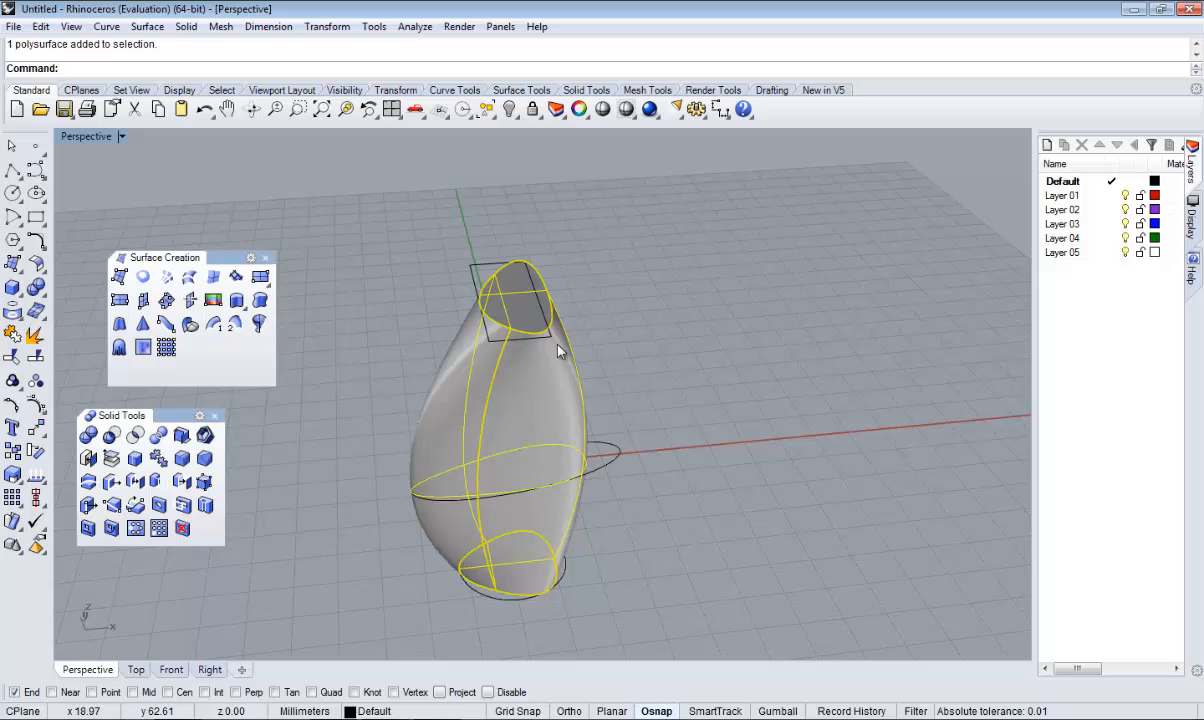
left_click_drag(560, 350, 388, 300)
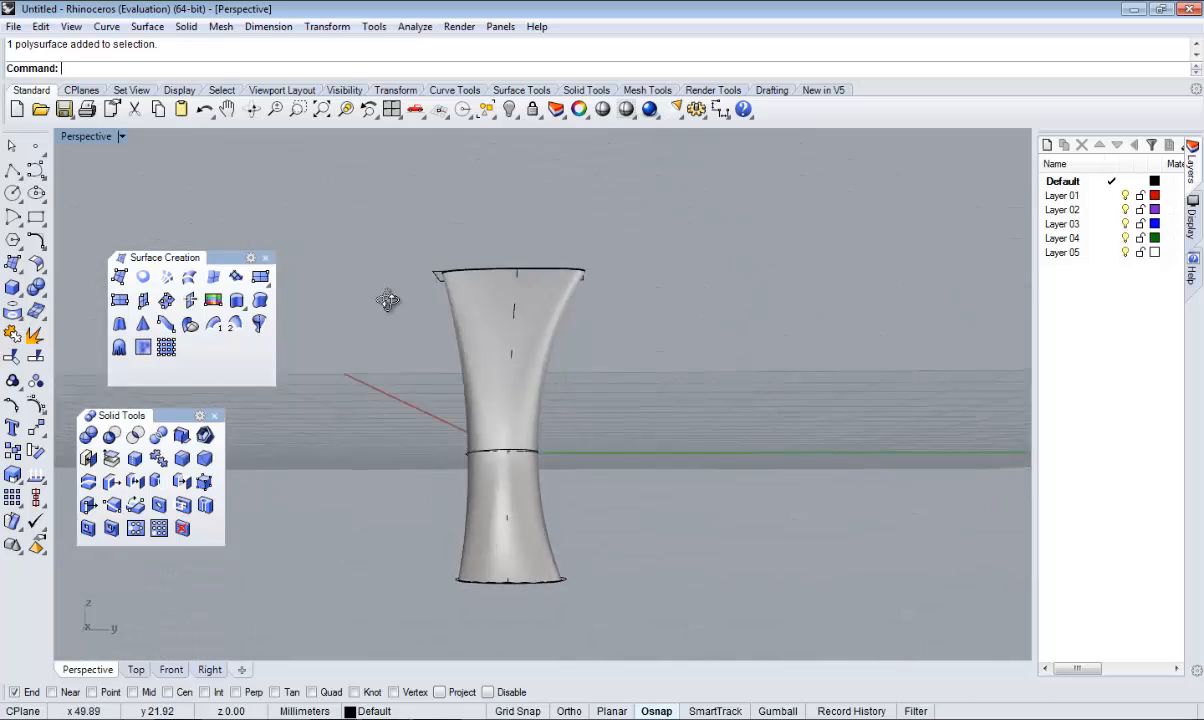
left_click_drag(388, 300, 744, 390)
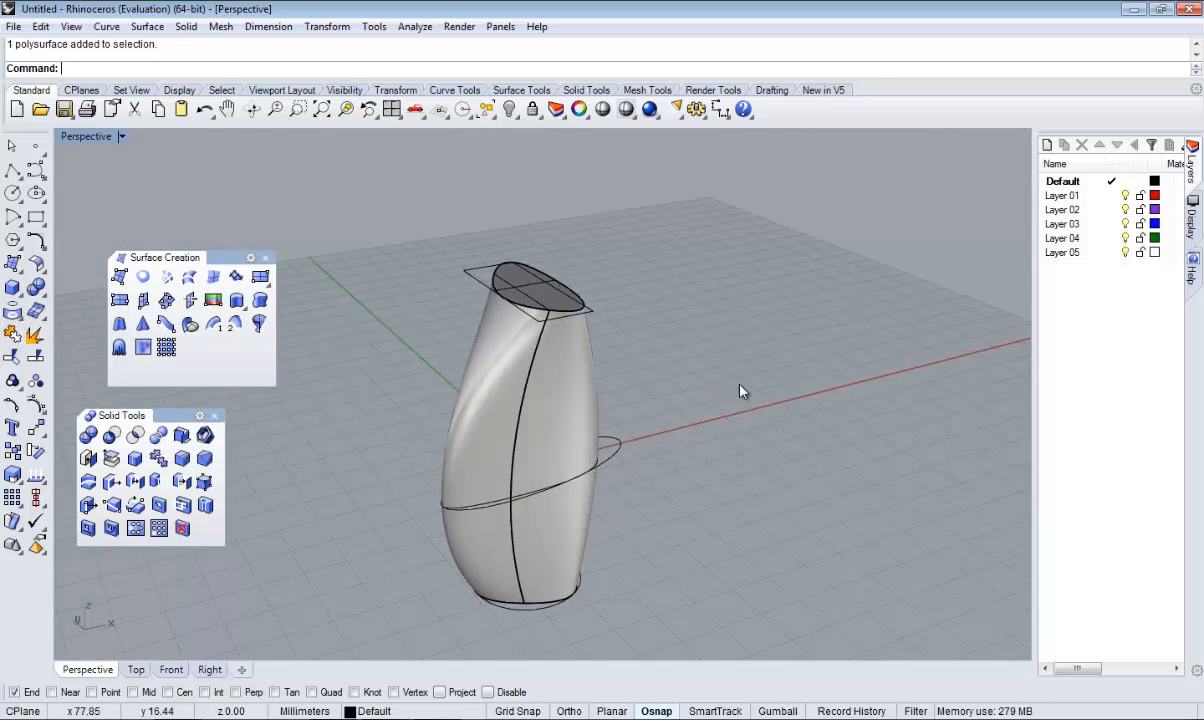